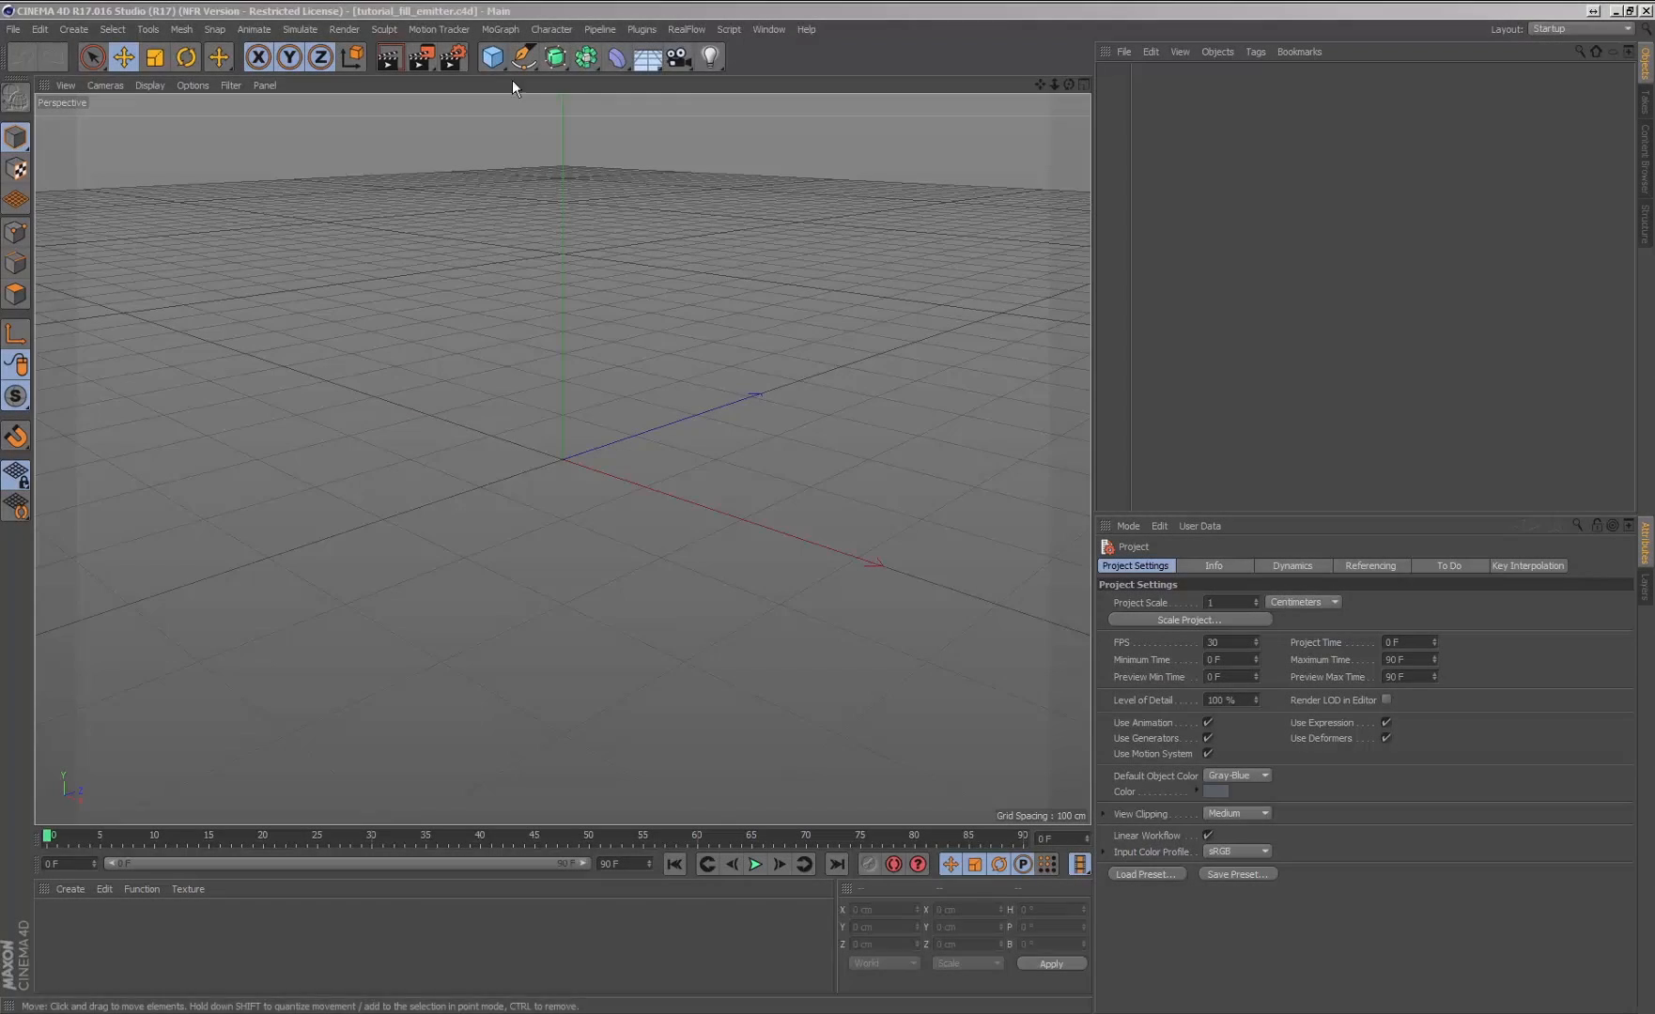
Step: Add an Oil Tank primitive to the empty scene and show it as a wireframe
click(490, 57)
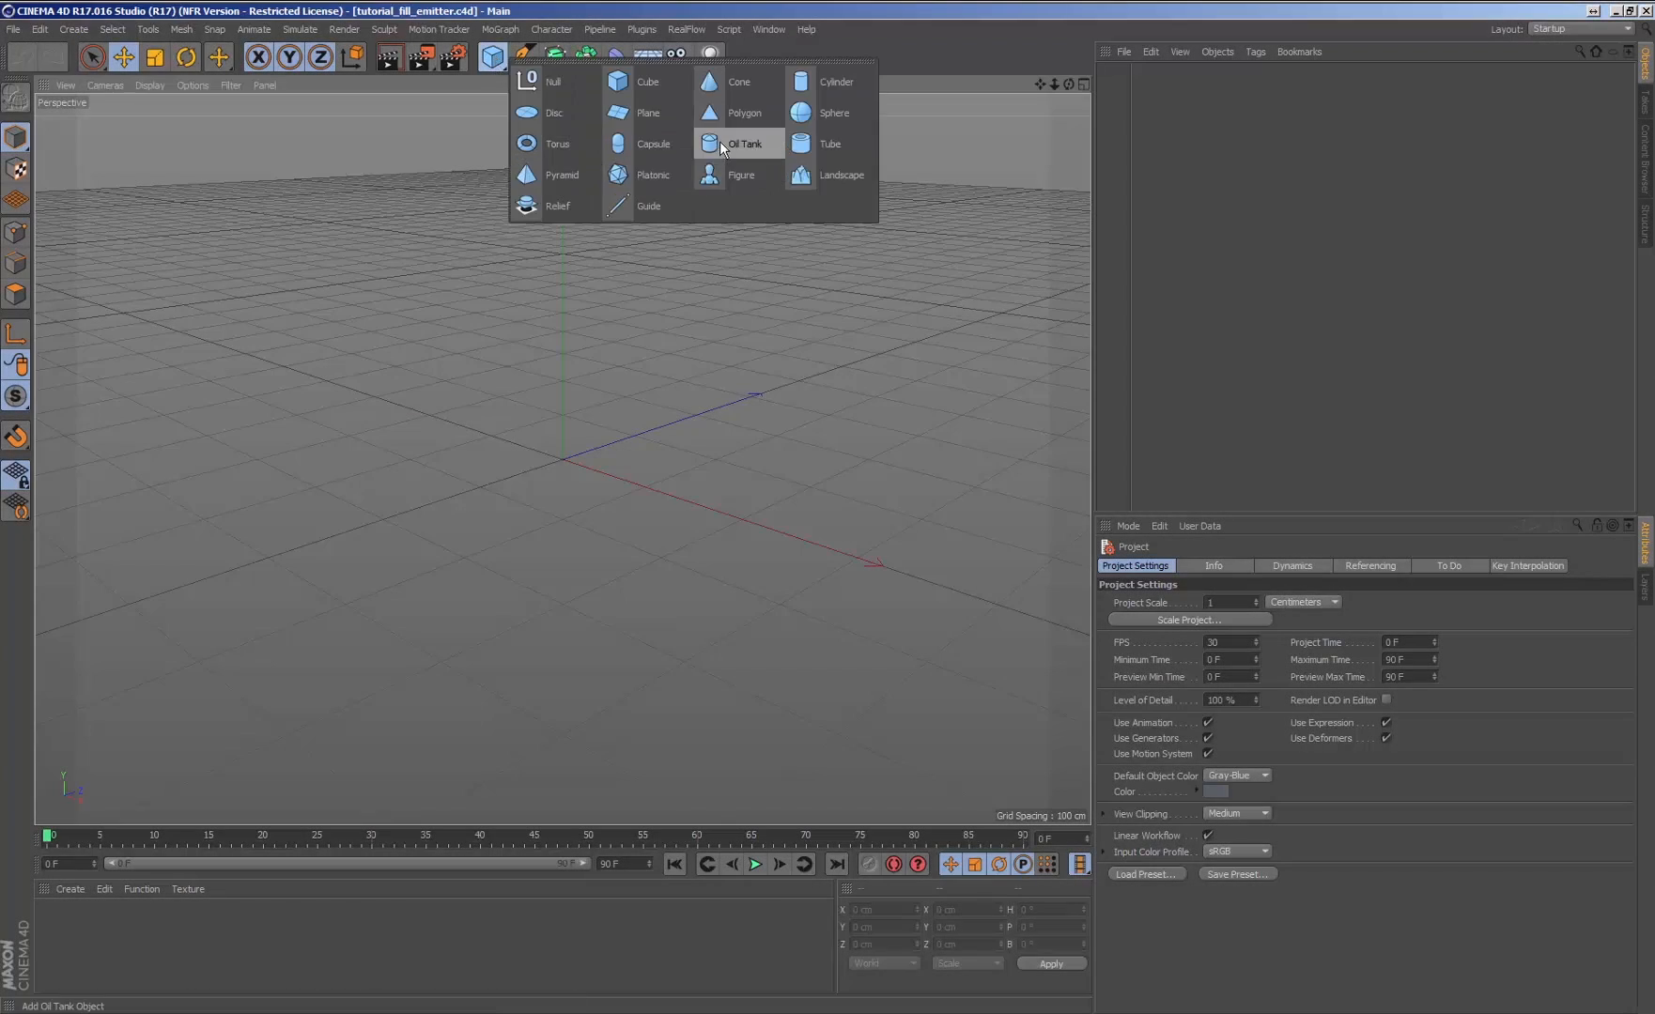
click(746, 143)
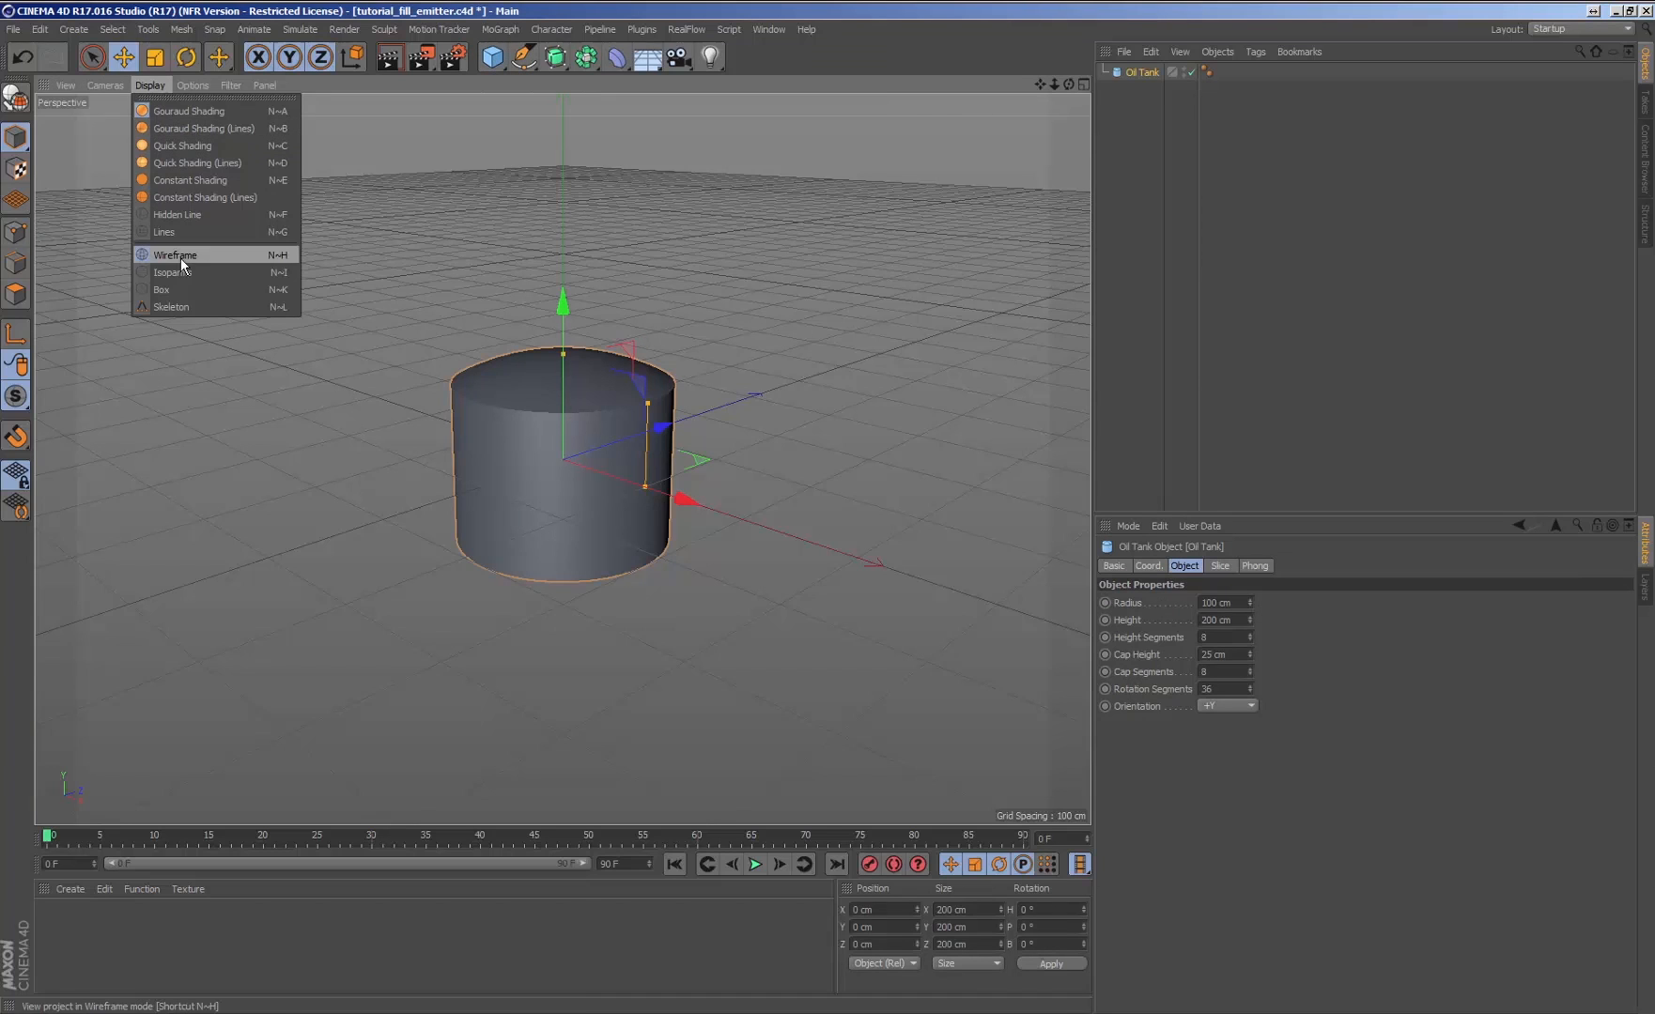
click(175, 254)
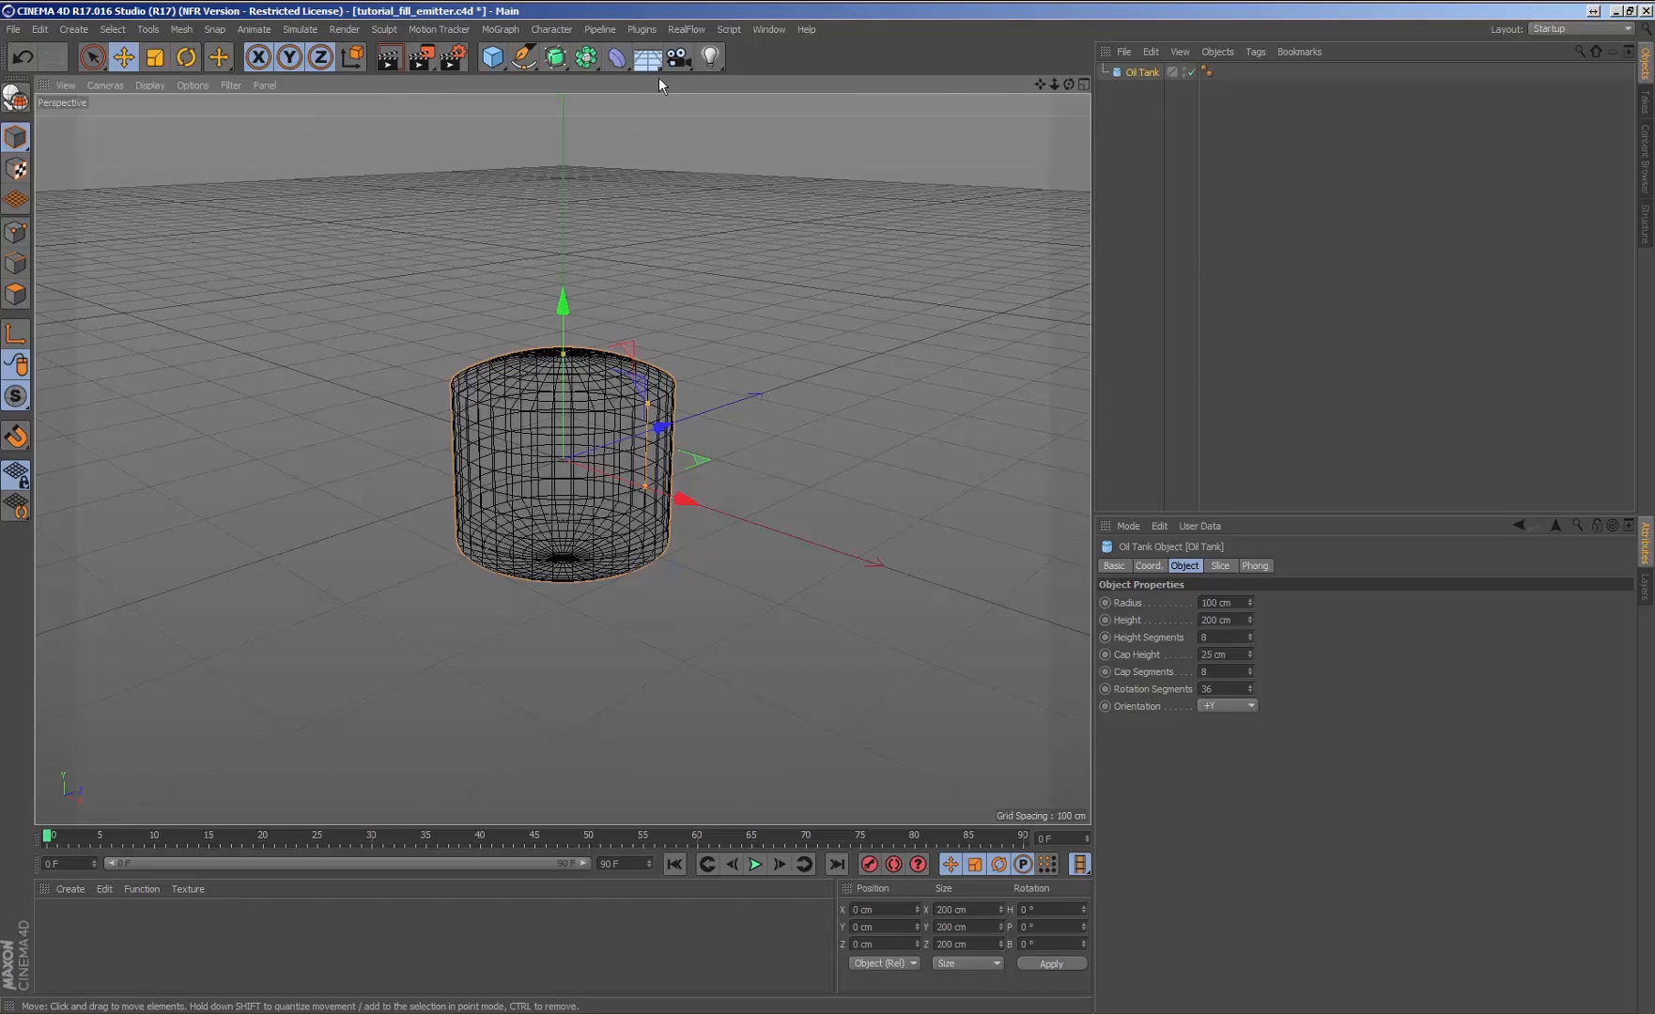
Step: Add a RealFlow Fill emitter using the Oil Tank as body and check the Fluid settings
click(686, 28)
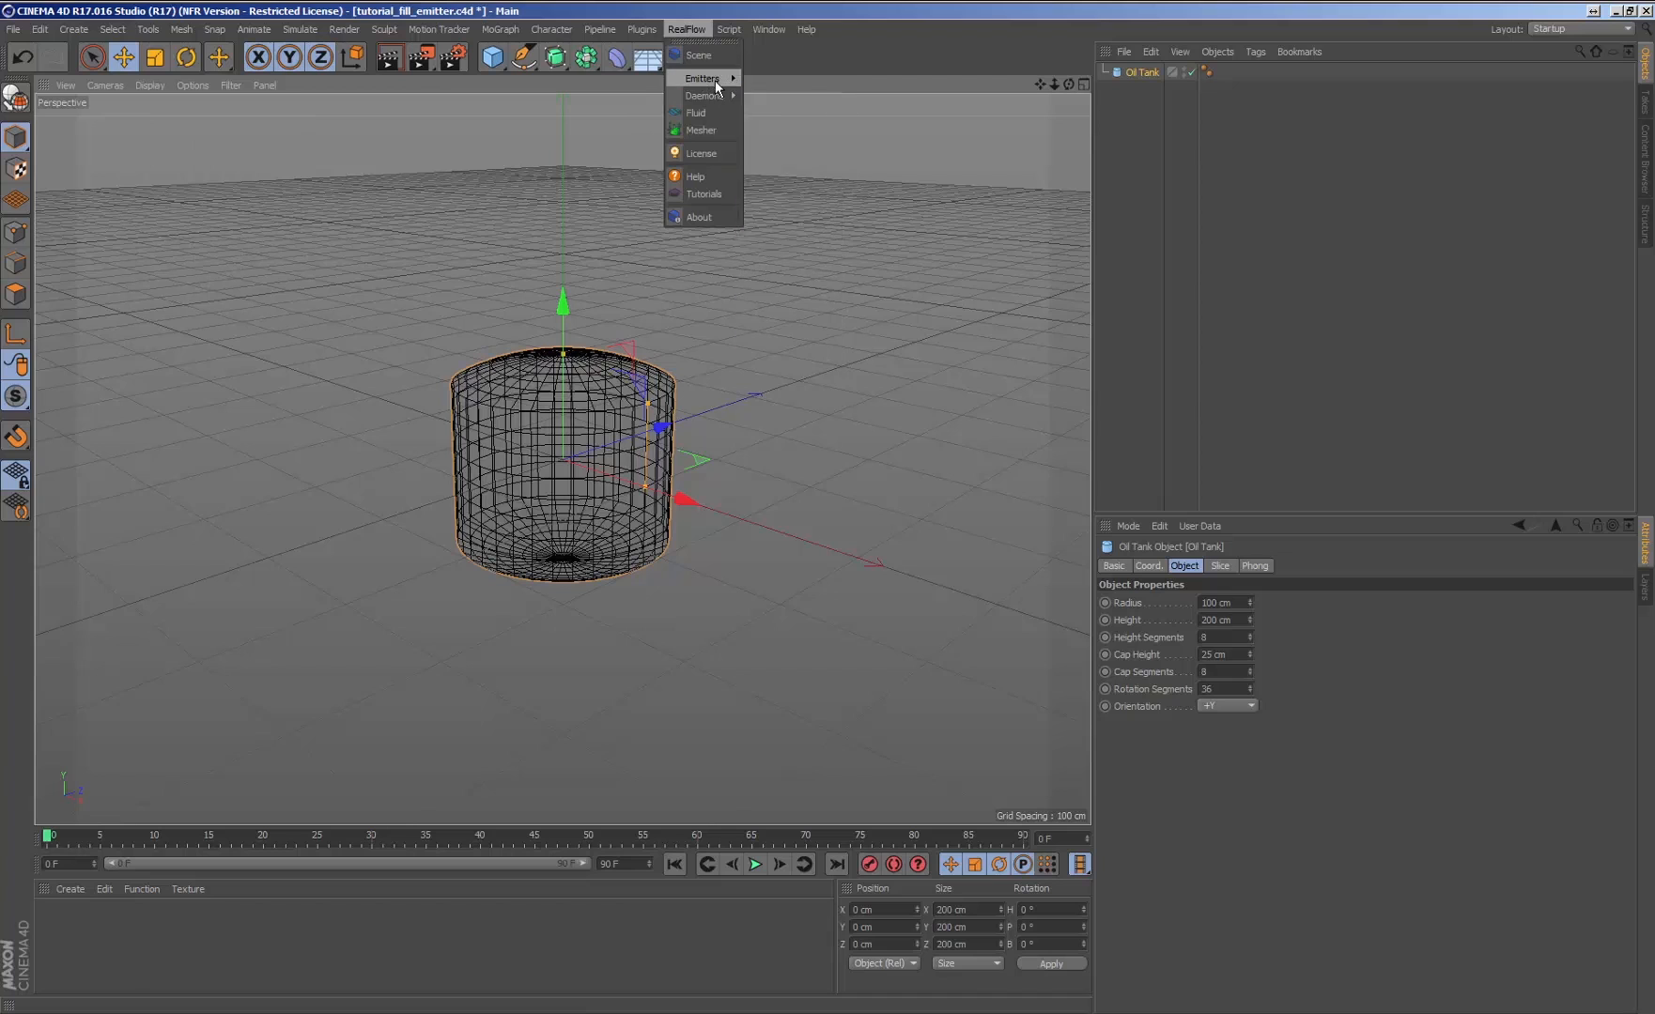
click(701, 77)
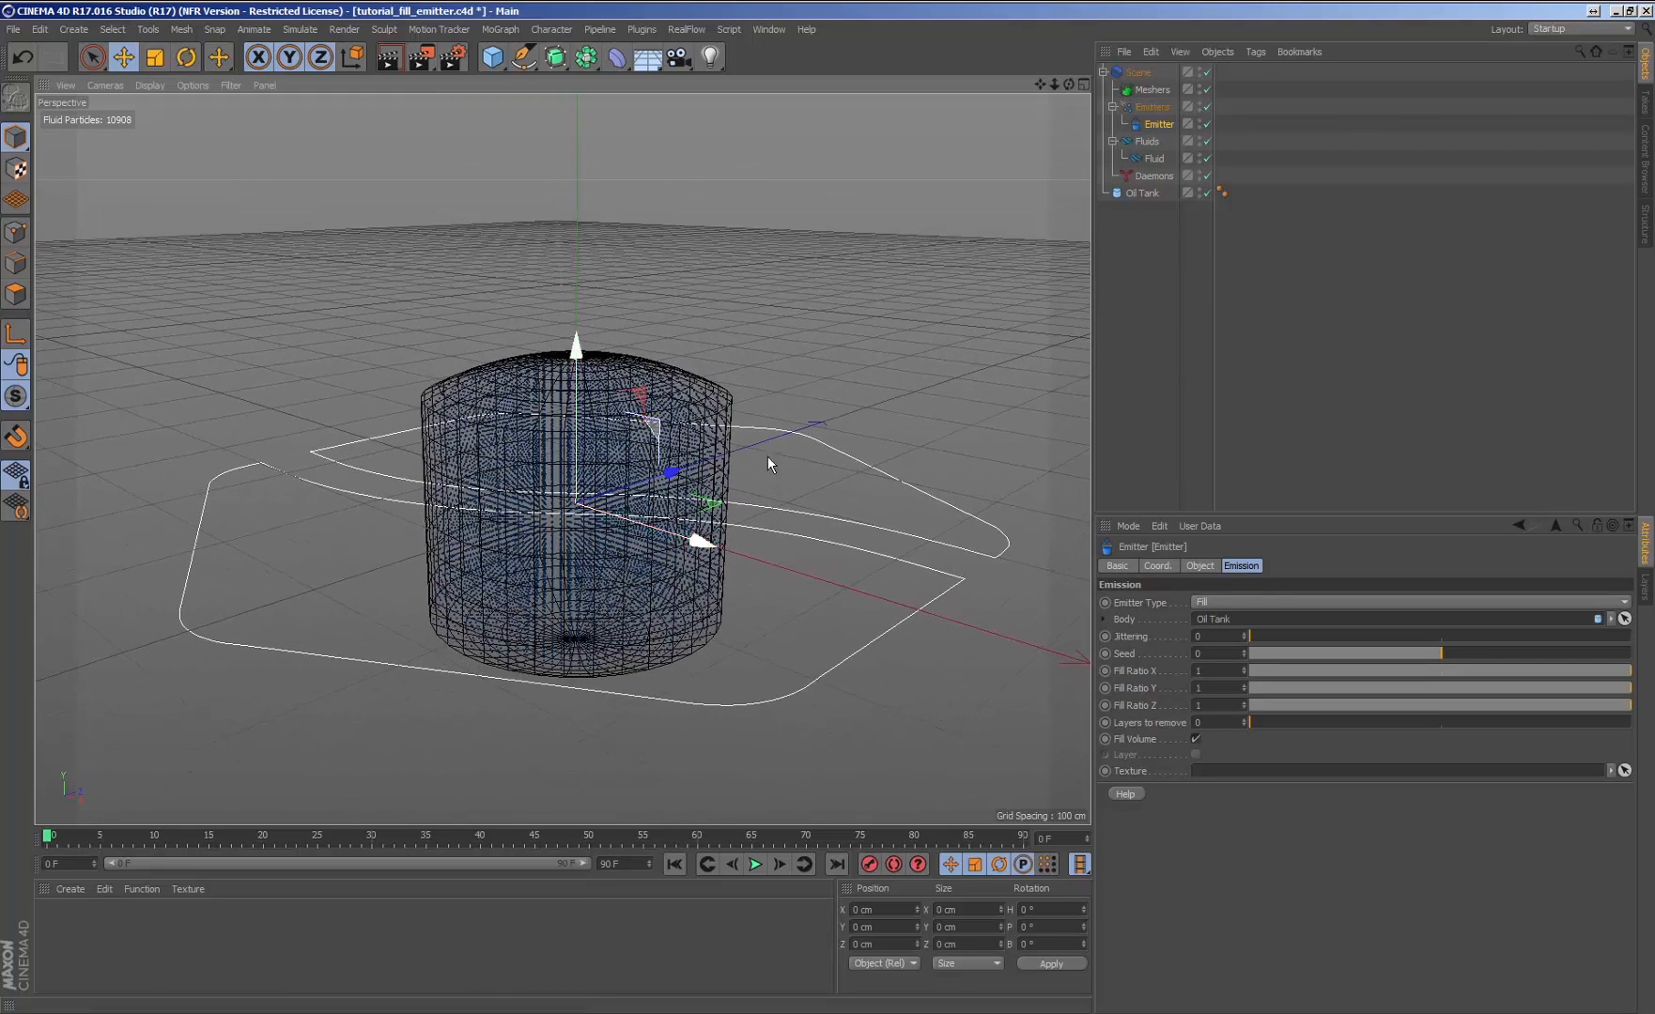
click(1156, 158)
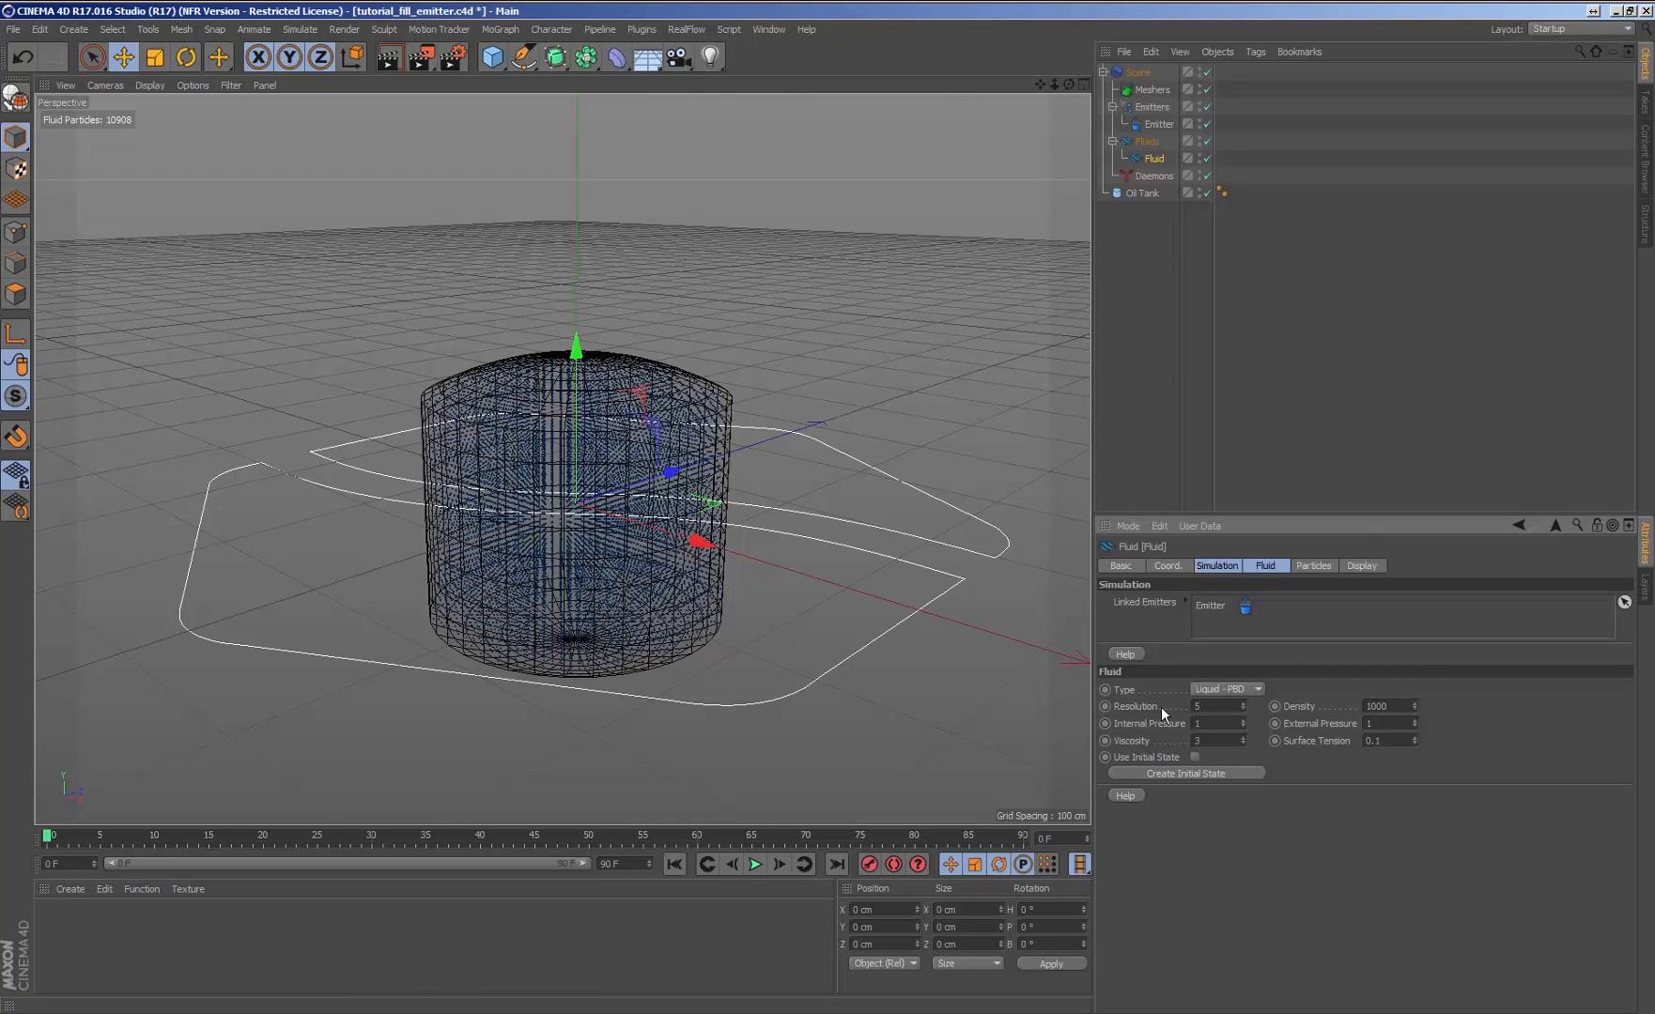
click(753, 864)
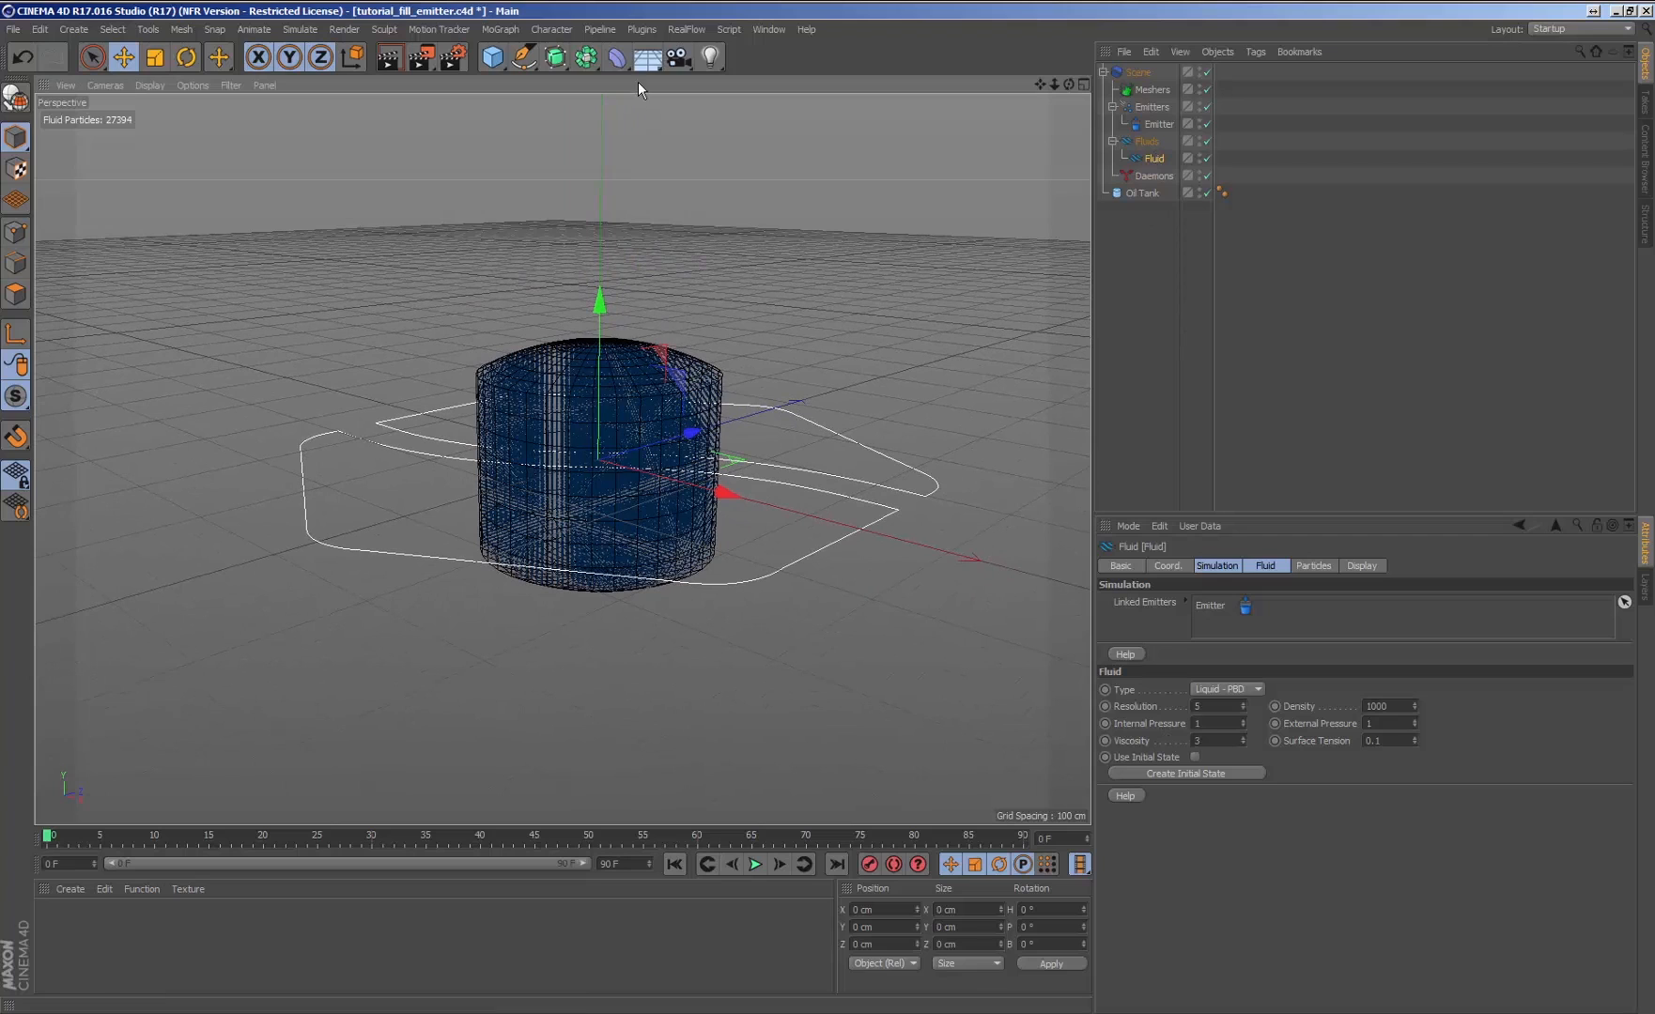
click(686, 28)
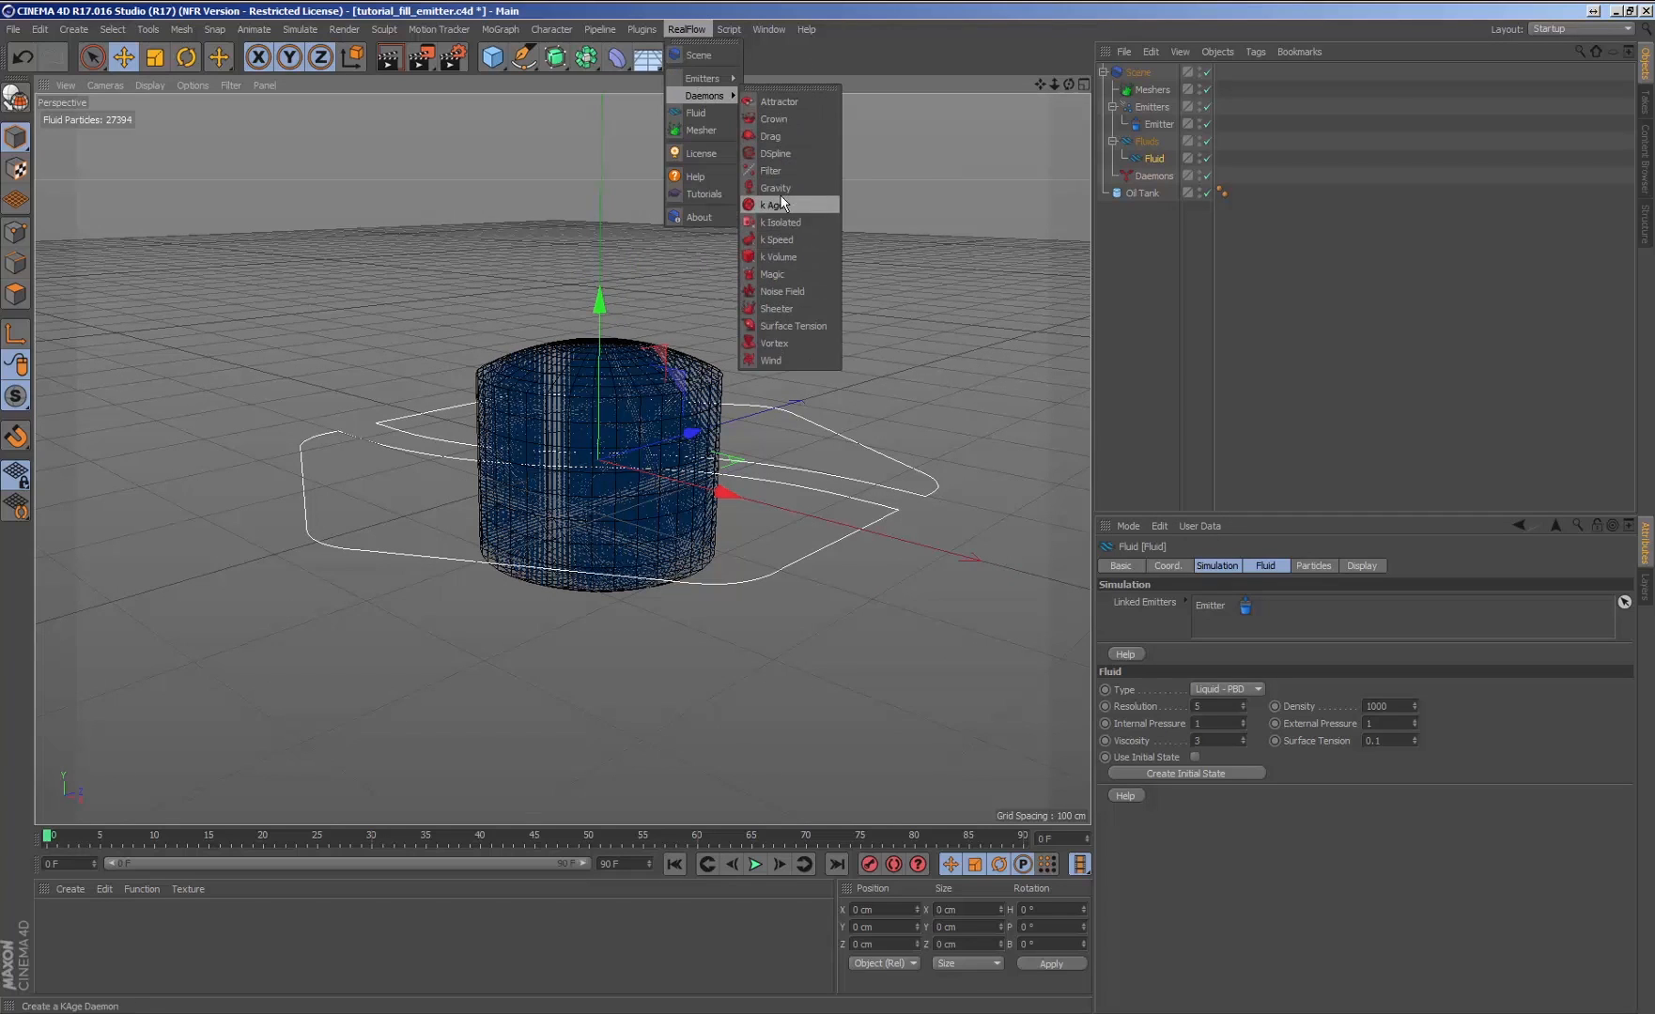
Step: Add a Gravity daemon, play the simulation, then select the Emitter for editing
click(776, 188)
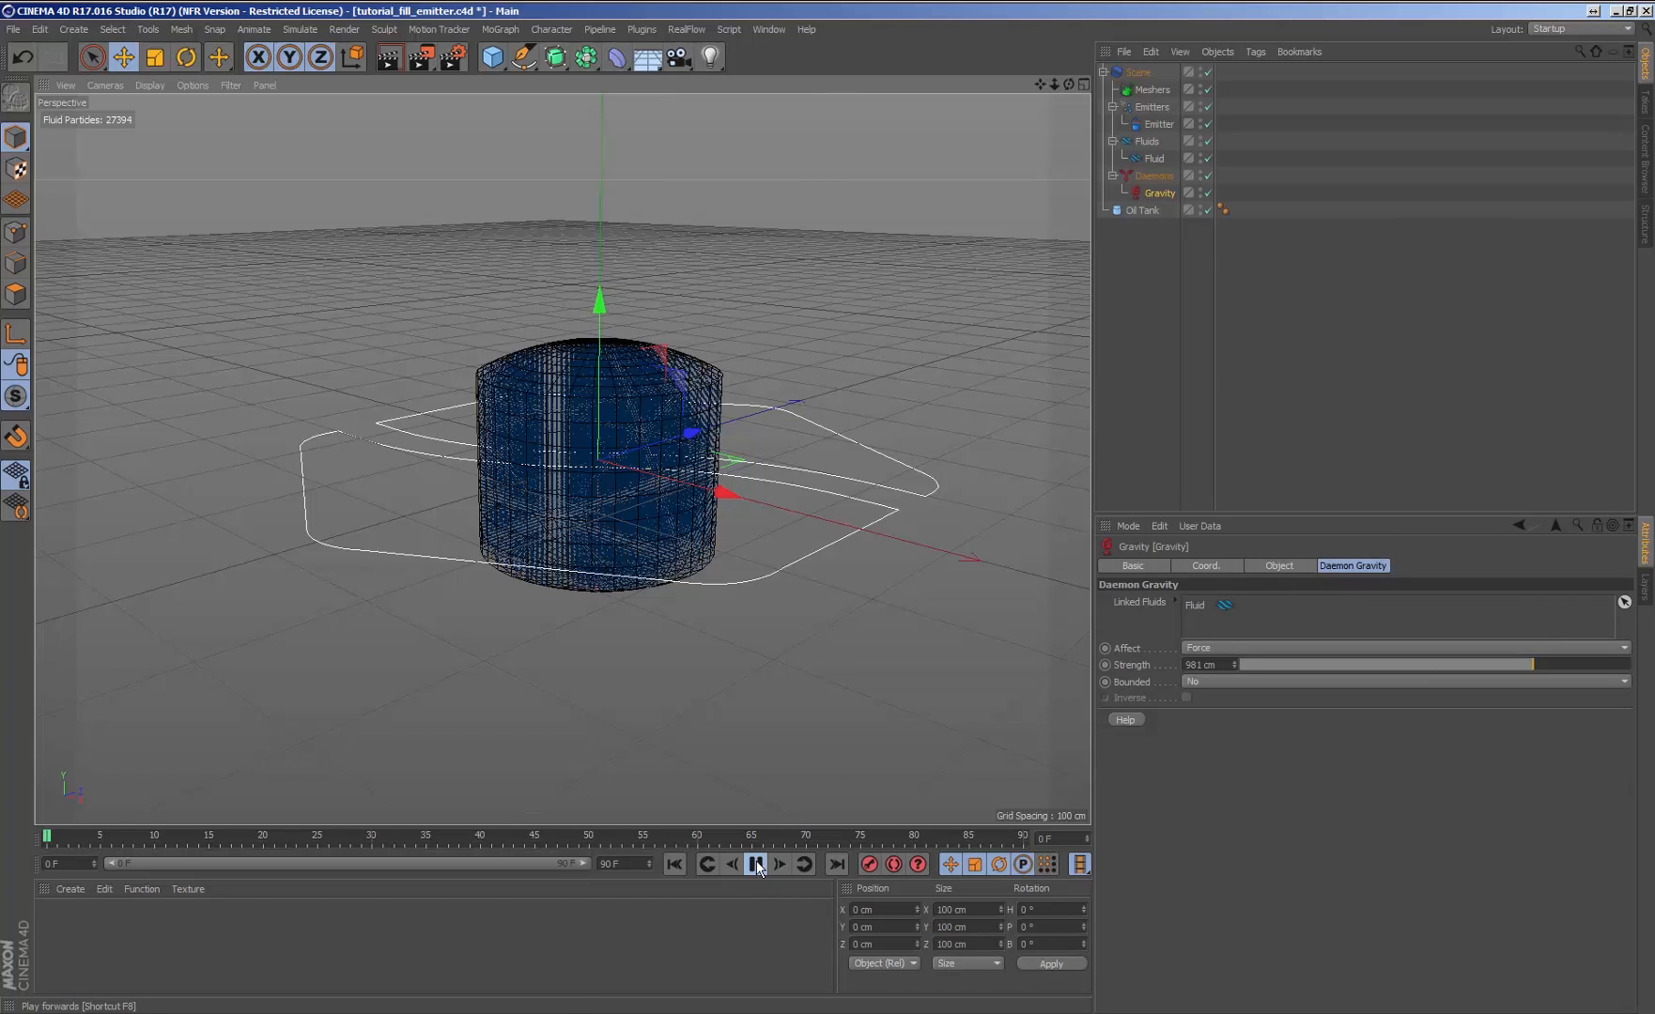
click(755, 864)
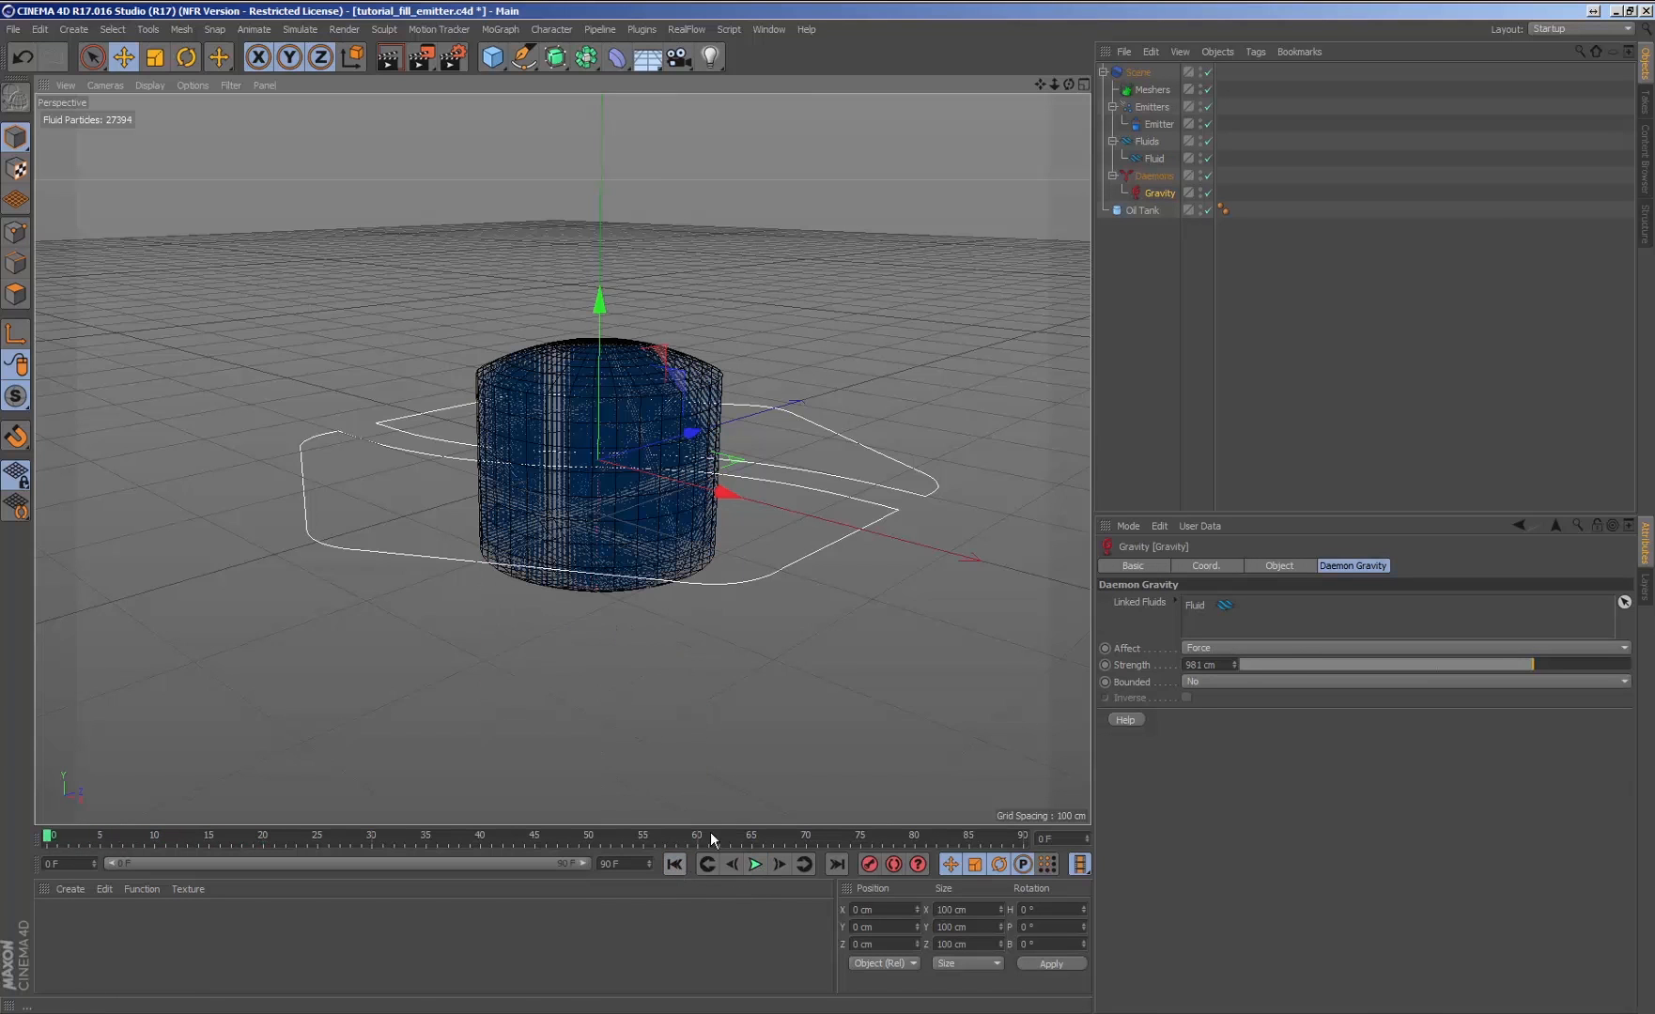
click(1157, 124)
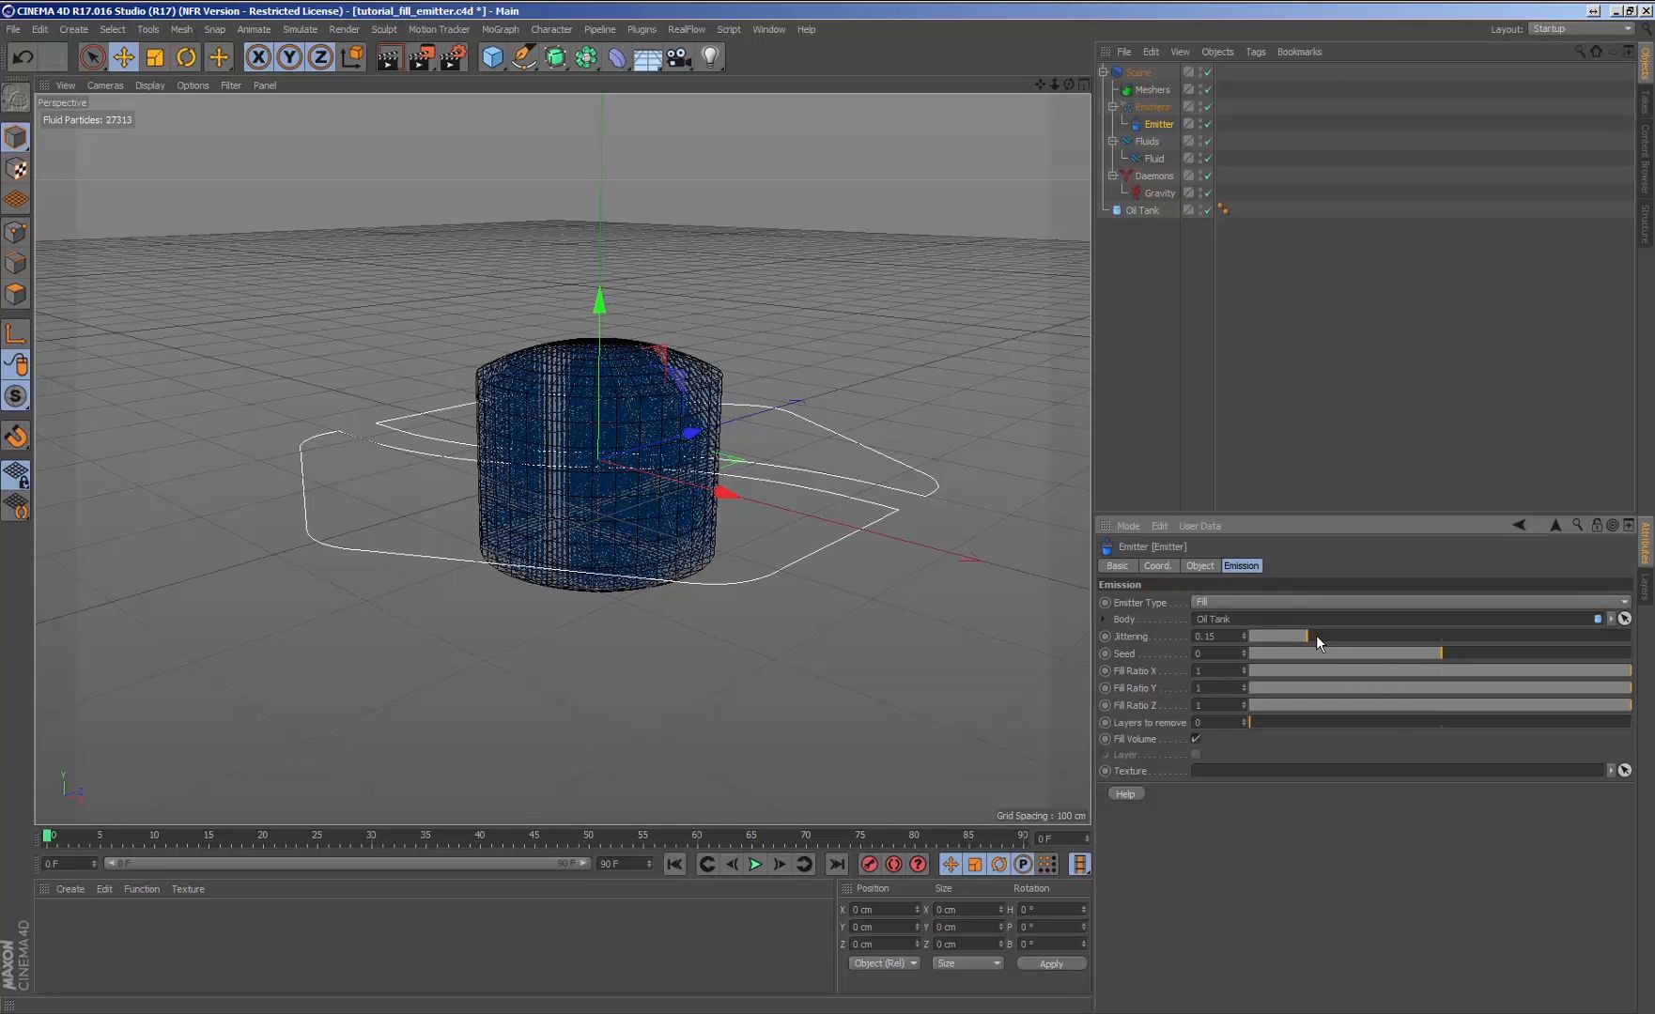
Step: Raise the emitter's Jittering to 0.25 and replay the simulation
drag(1315, 635, 1285, 635)
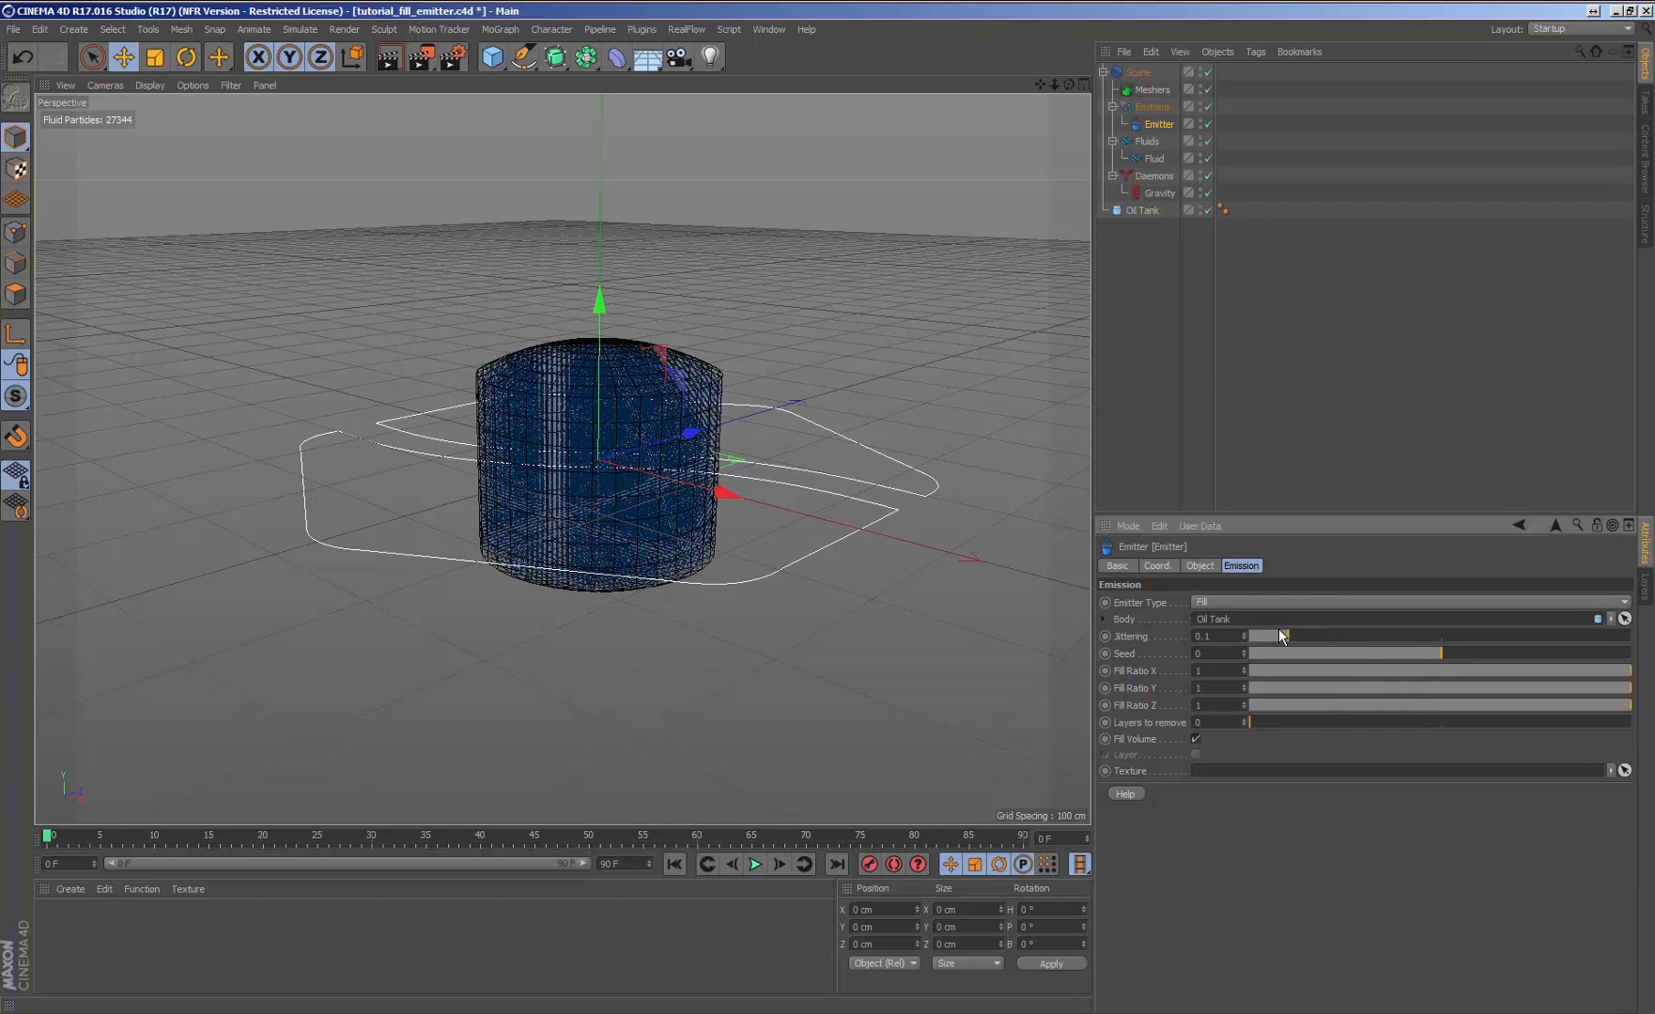
drag(1266, 635, 1343, 635)
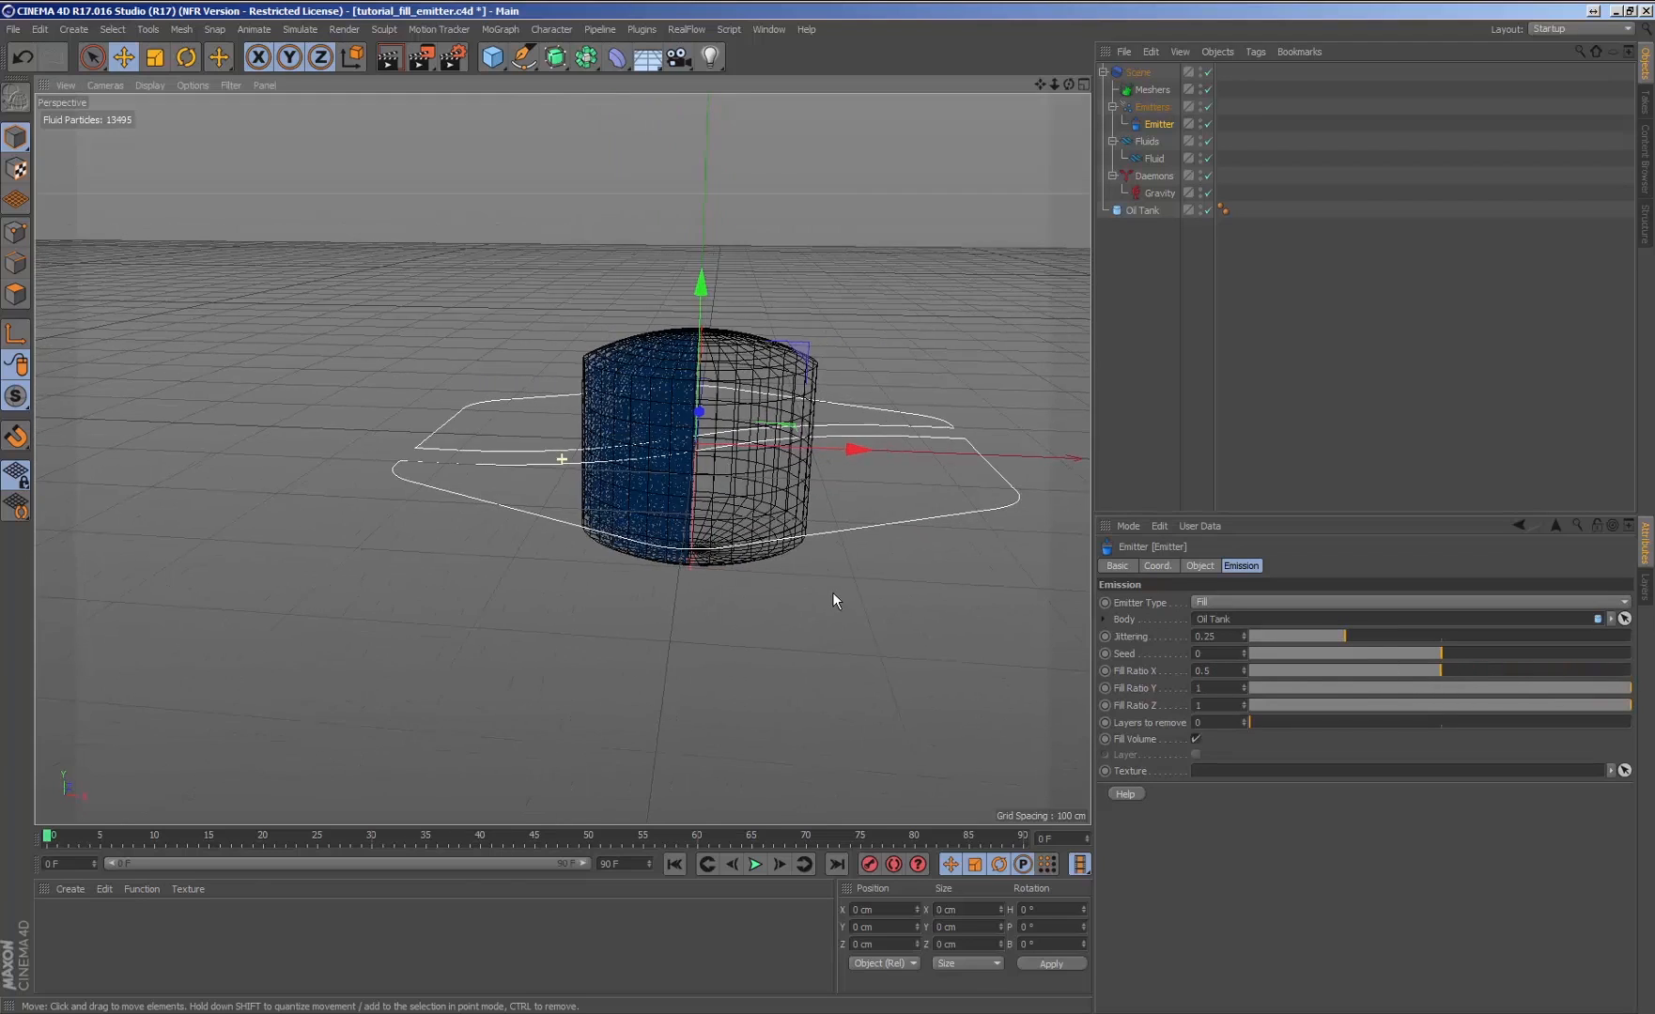
click(753, 865)
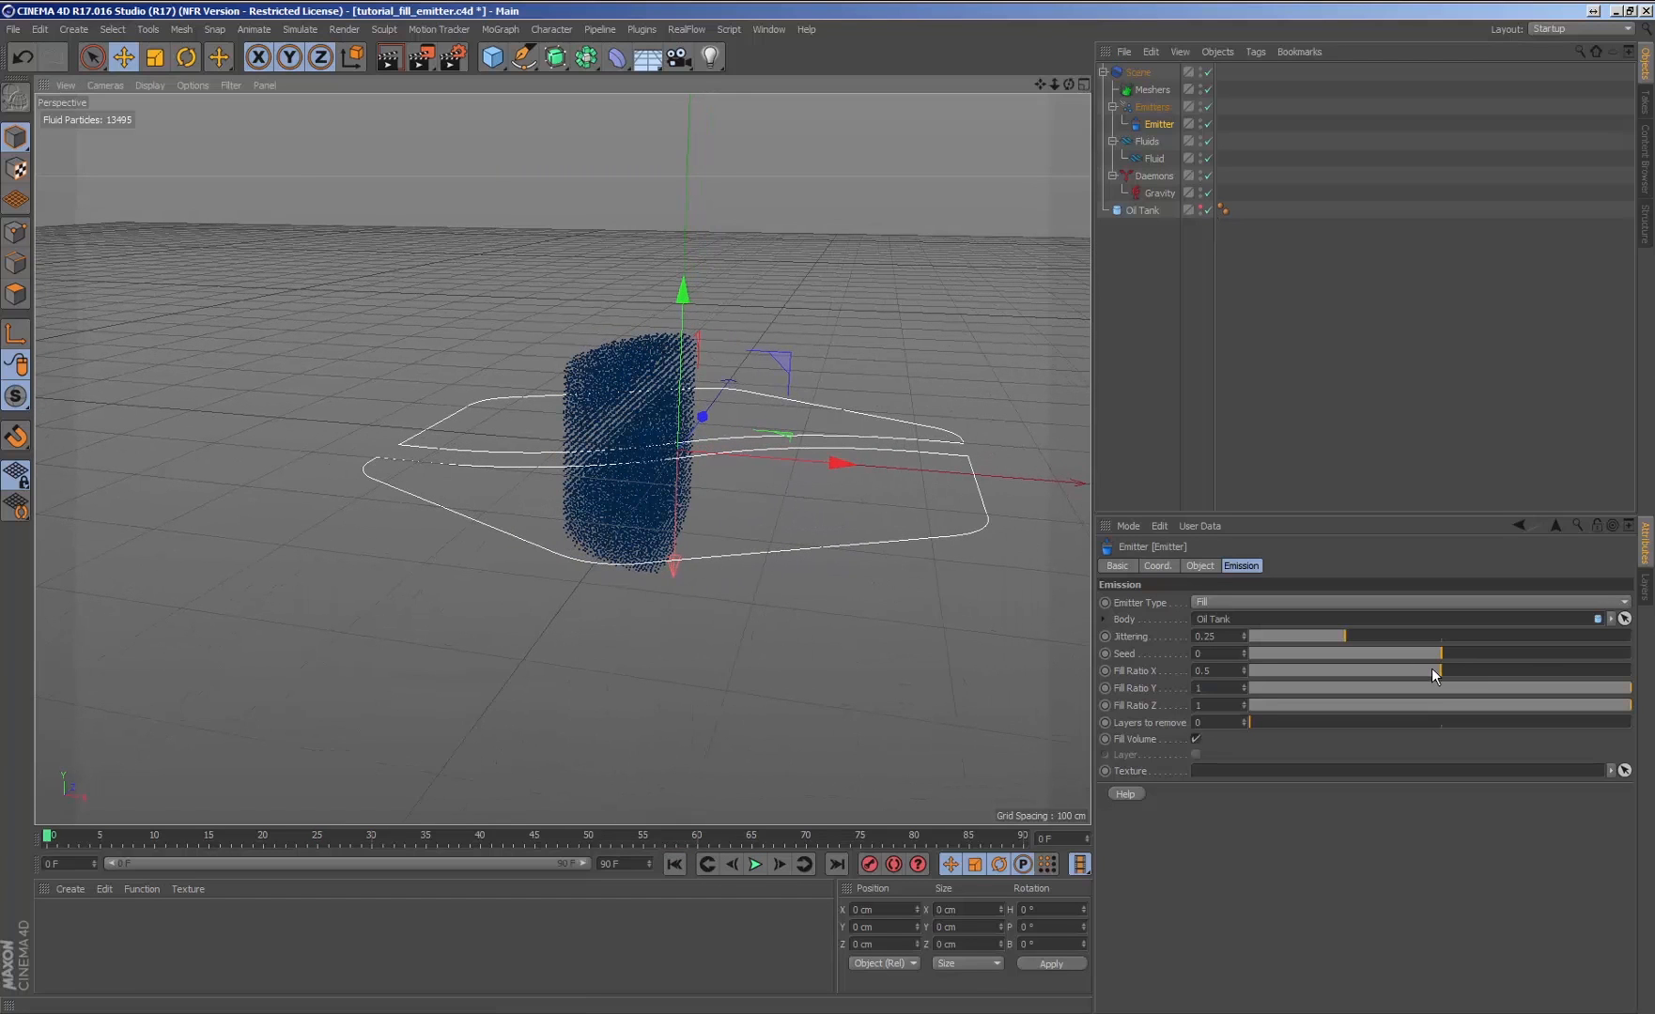
Step: Narrow the Fill Ratio X, Y and Z sliders so fluid fills only part of the tank
drag(1429, 688, 1461, 704)
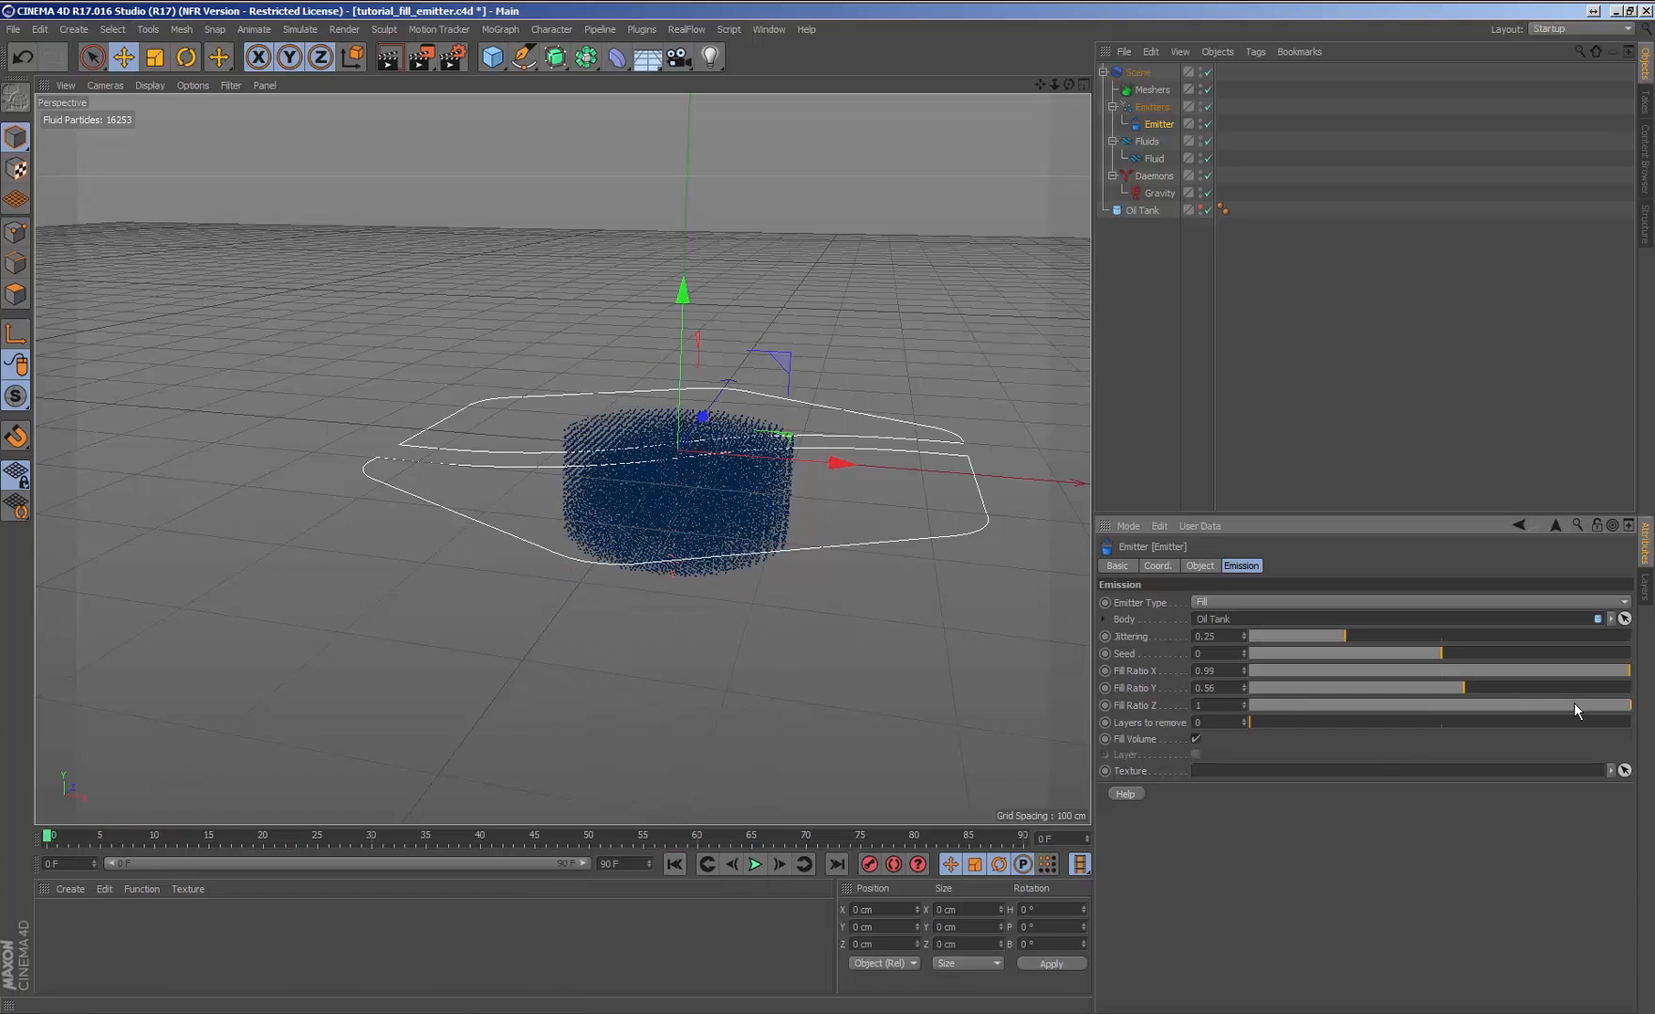
drag(1630, 704, 1478, 705)
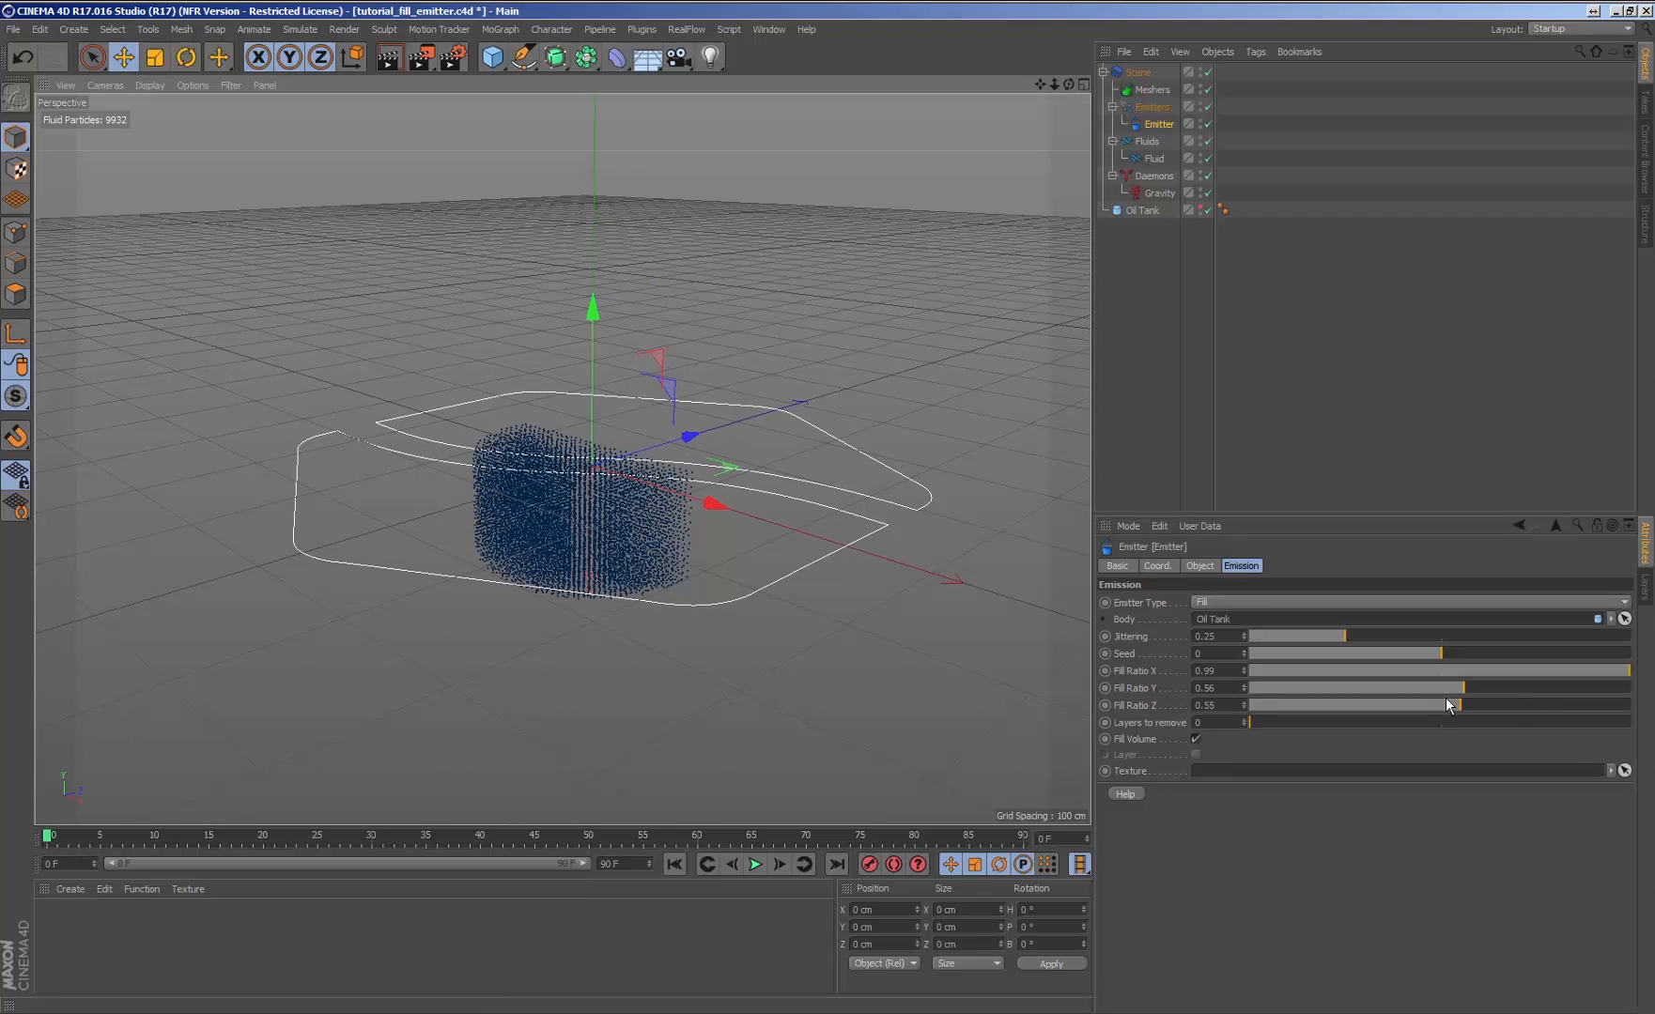
drag(1456, 704, 1625, 704)
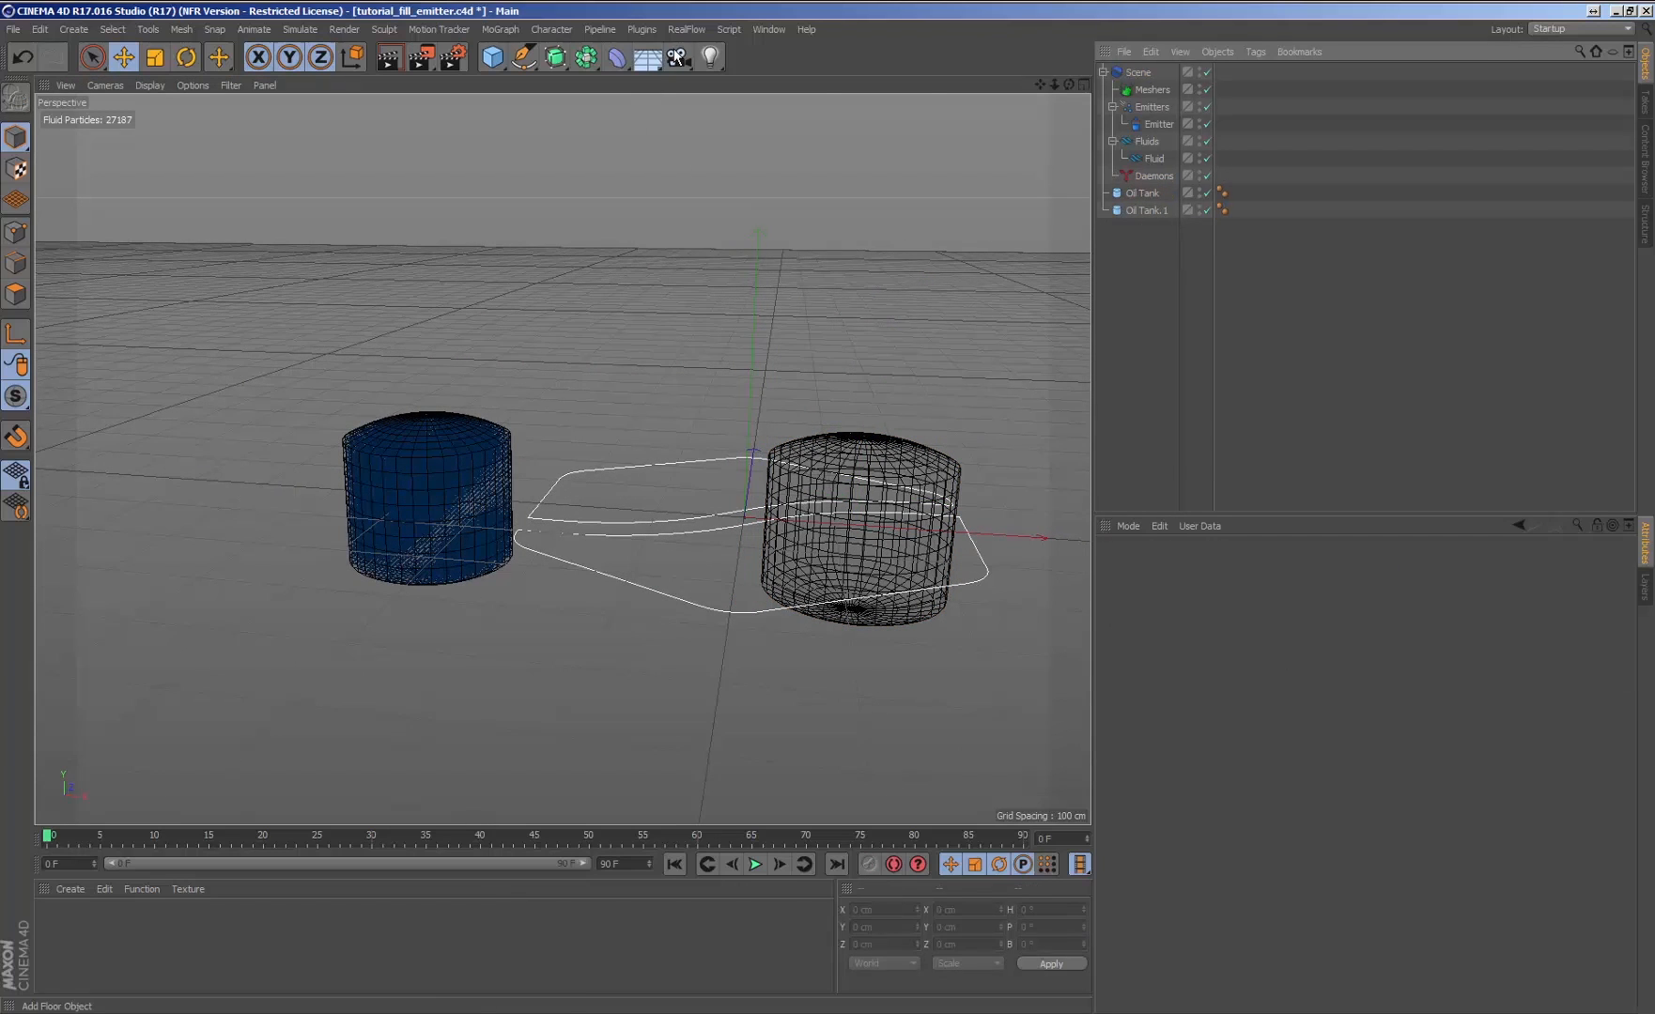
Step: Add a second RealFlow Fill emitter for the duplicated Oil Tank.1
click(686, 28)
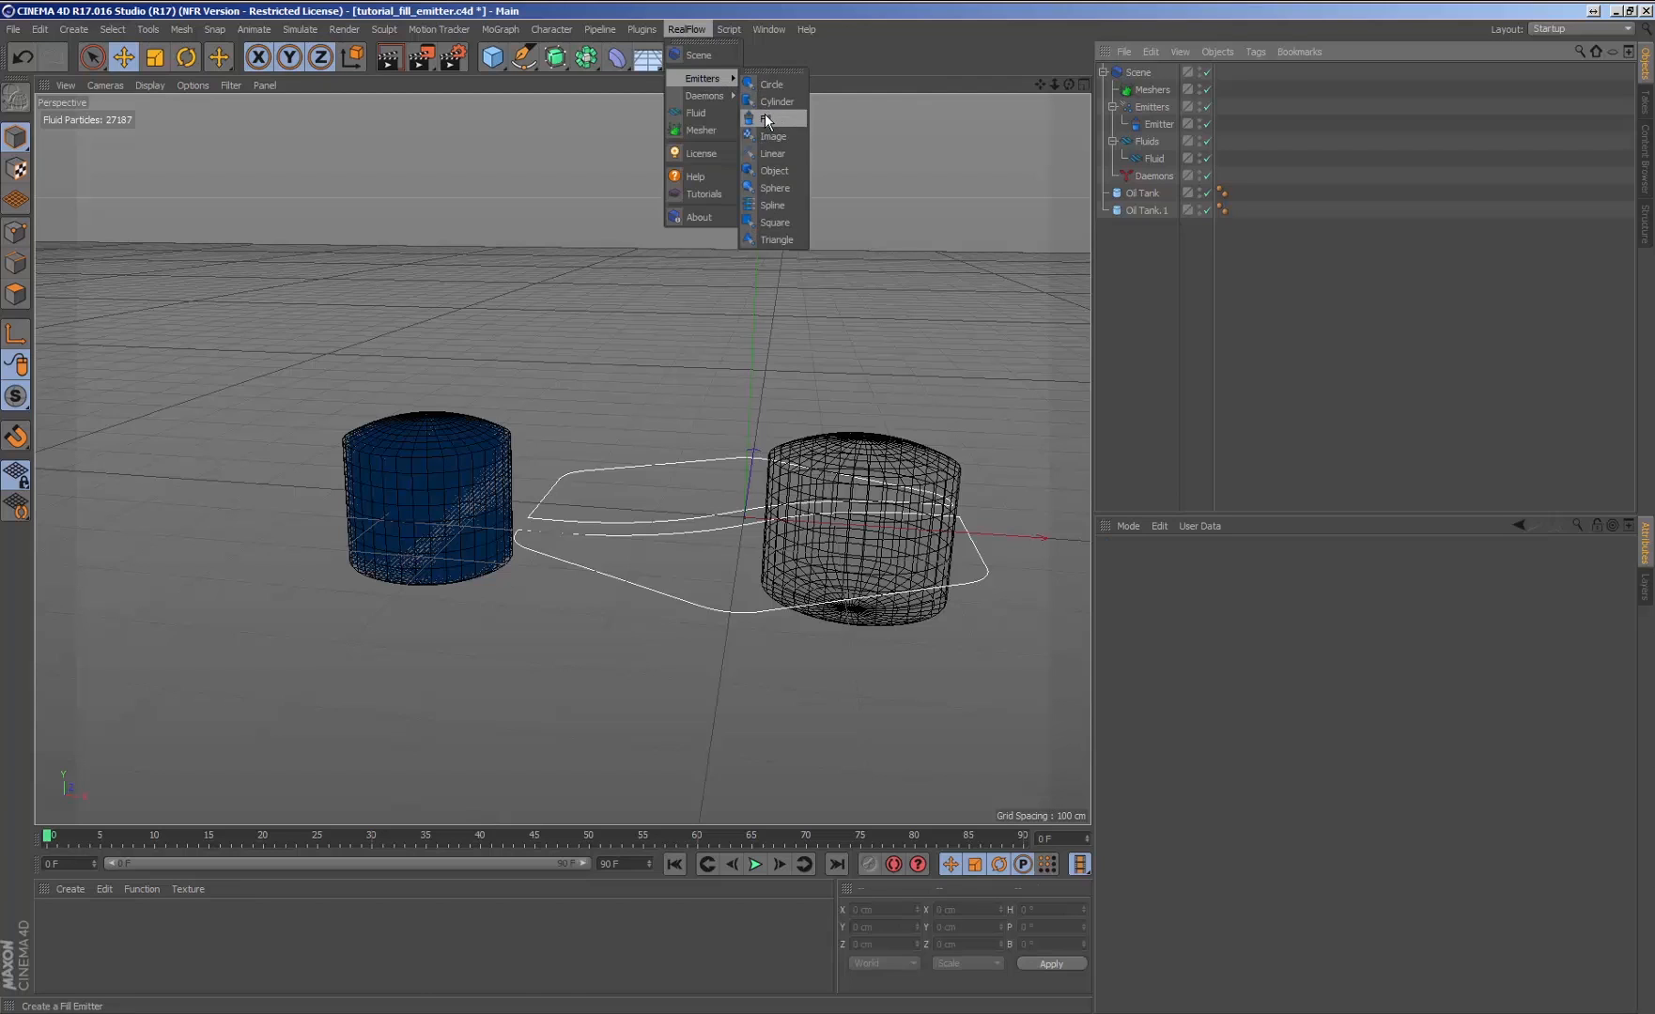
click(770, 119)
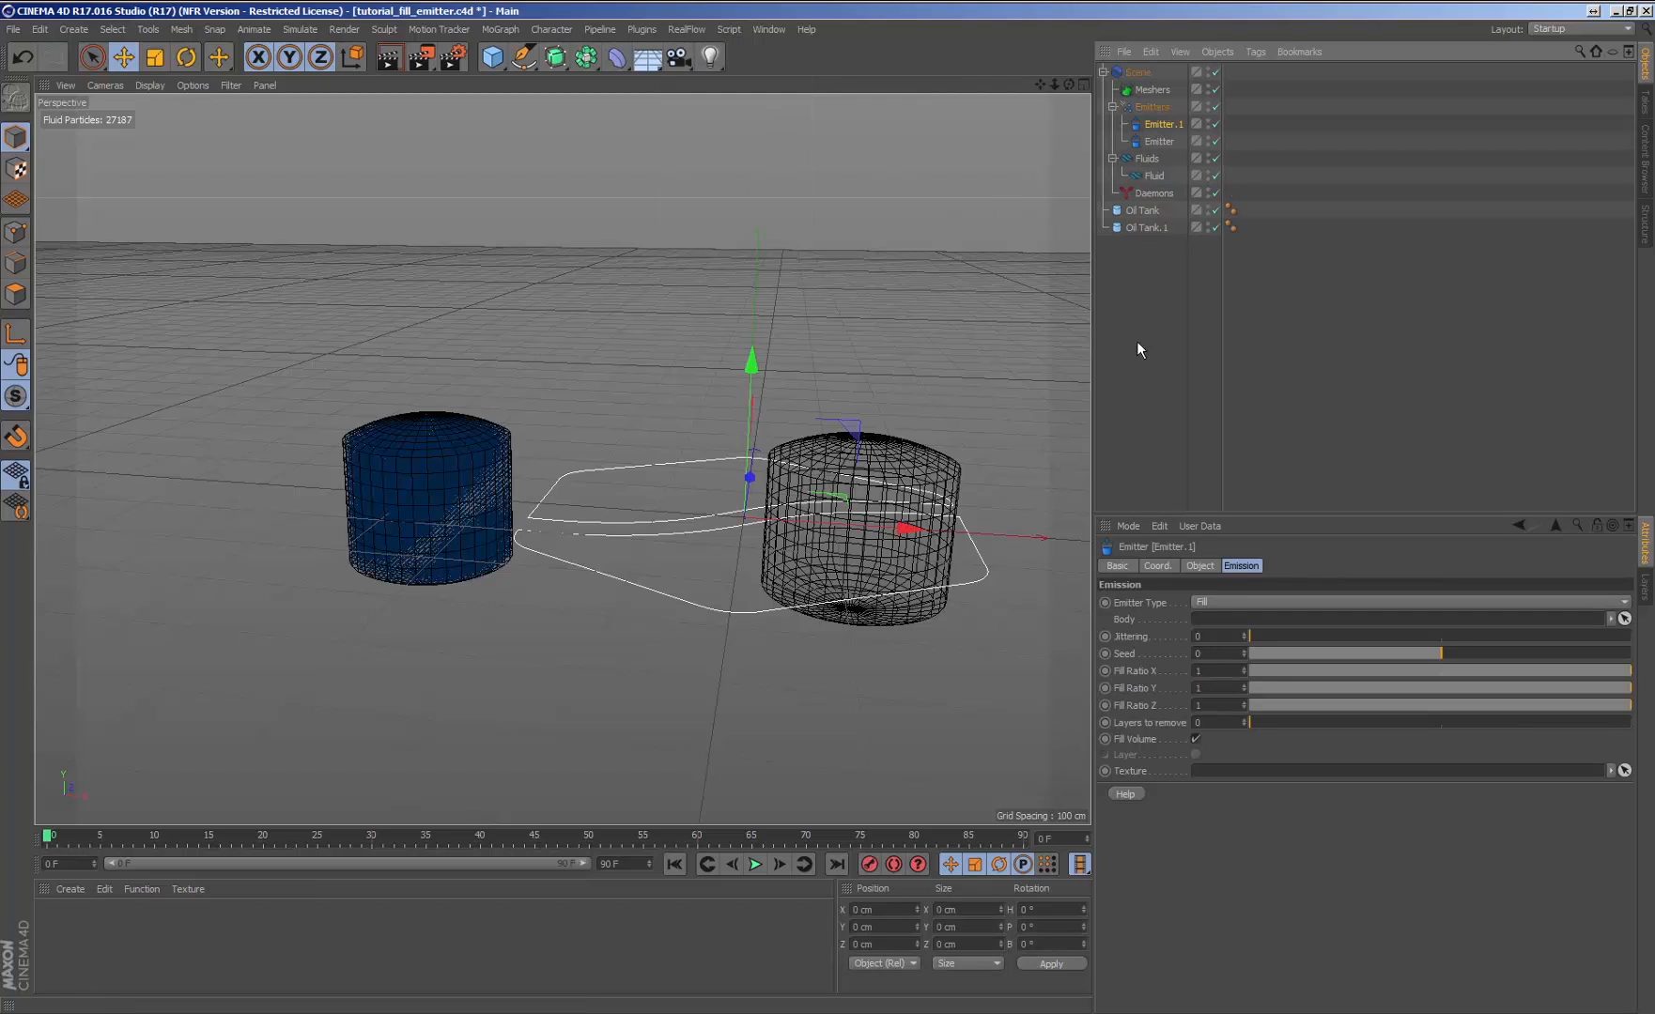
mouse_move(1186, 404)
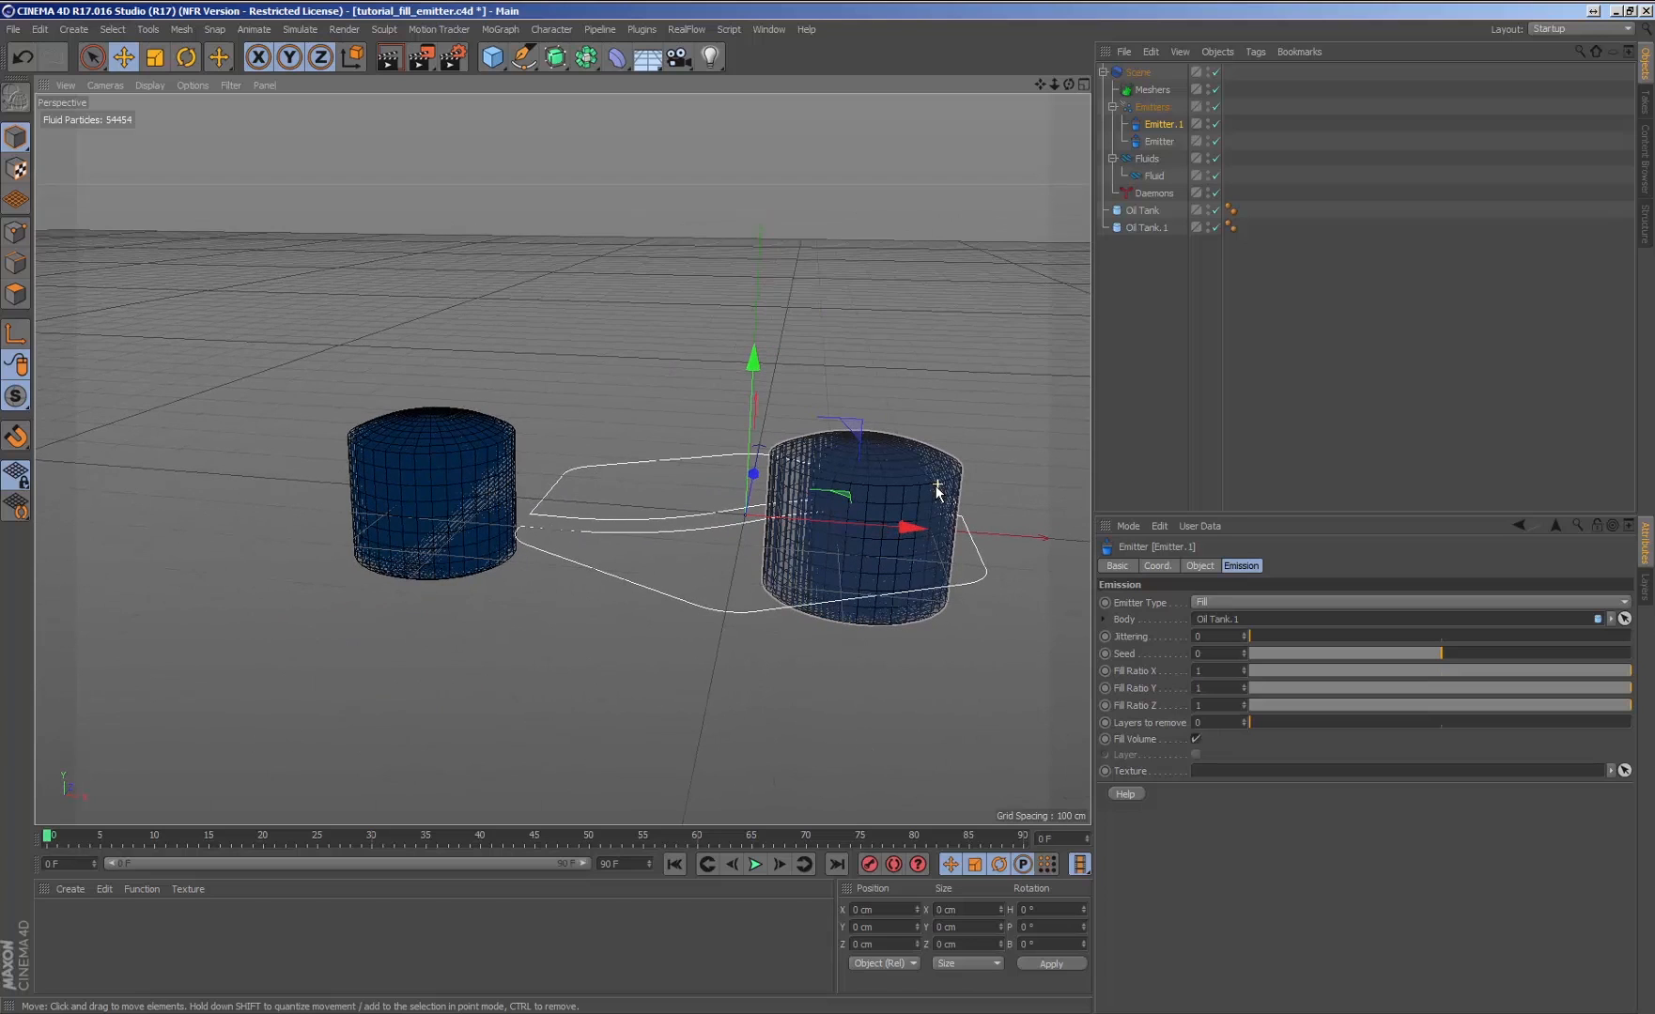
Step: Add an Attractor daemon and simulate the fluid being pulled upward, then return to frame 0
click(685, 28)
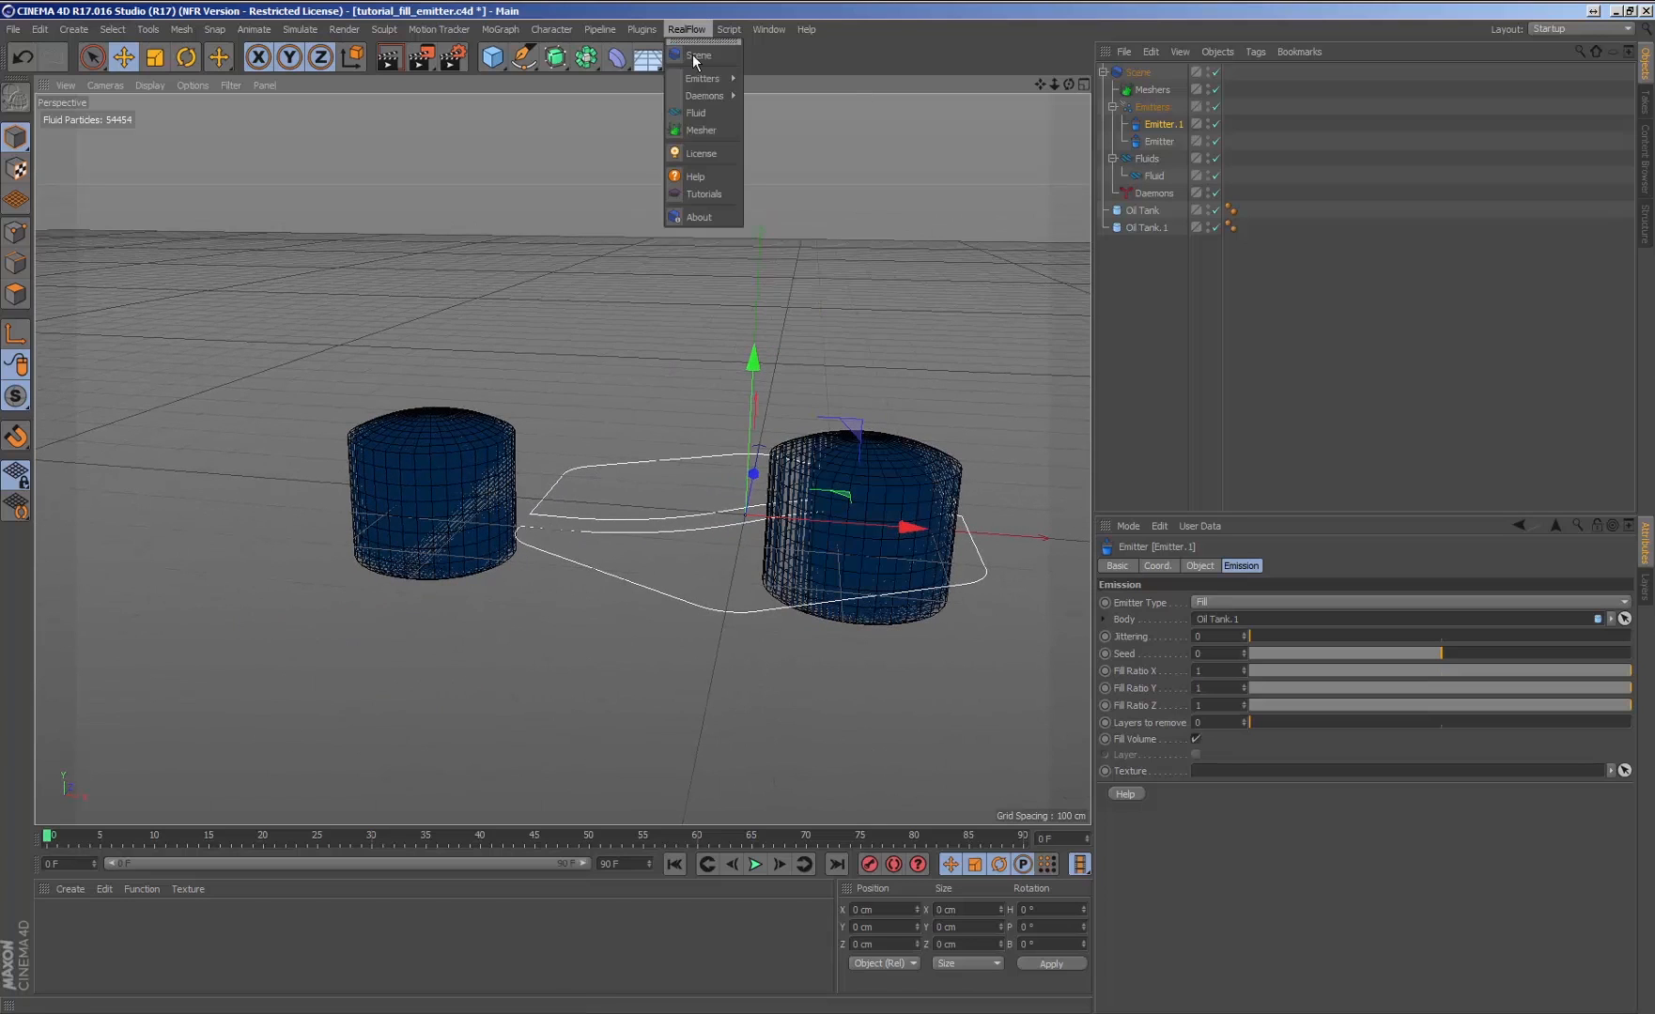
mouse_move(704, 95)
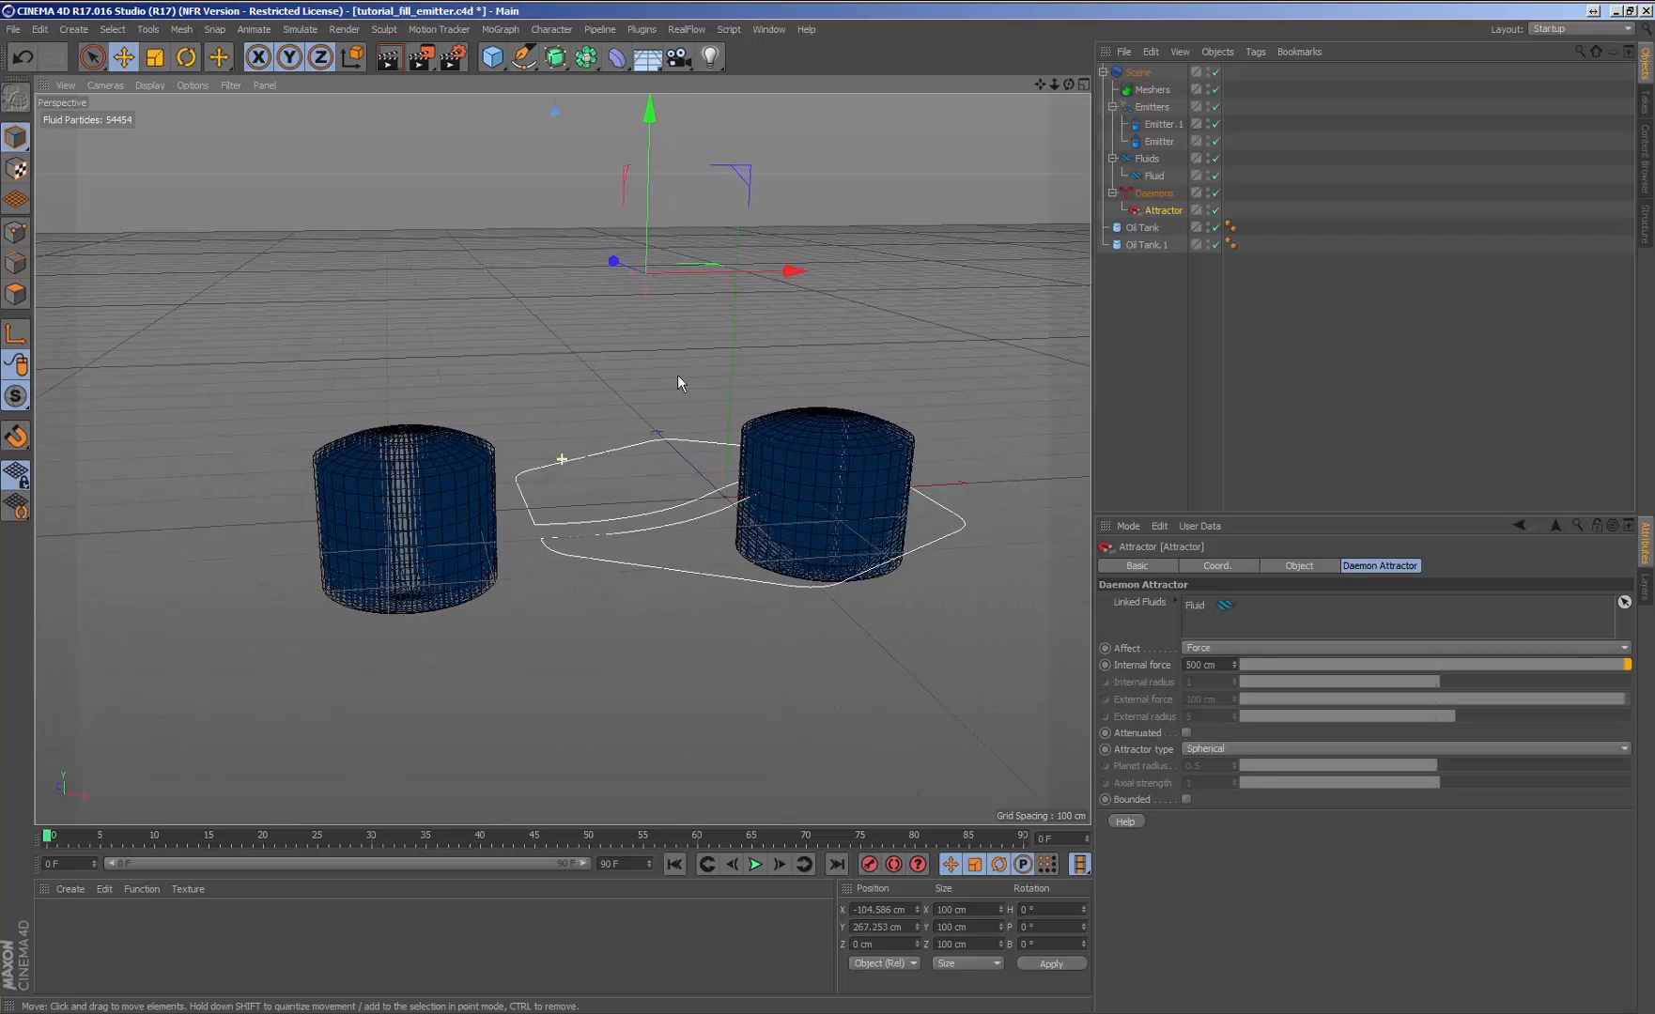
click(673, 864)
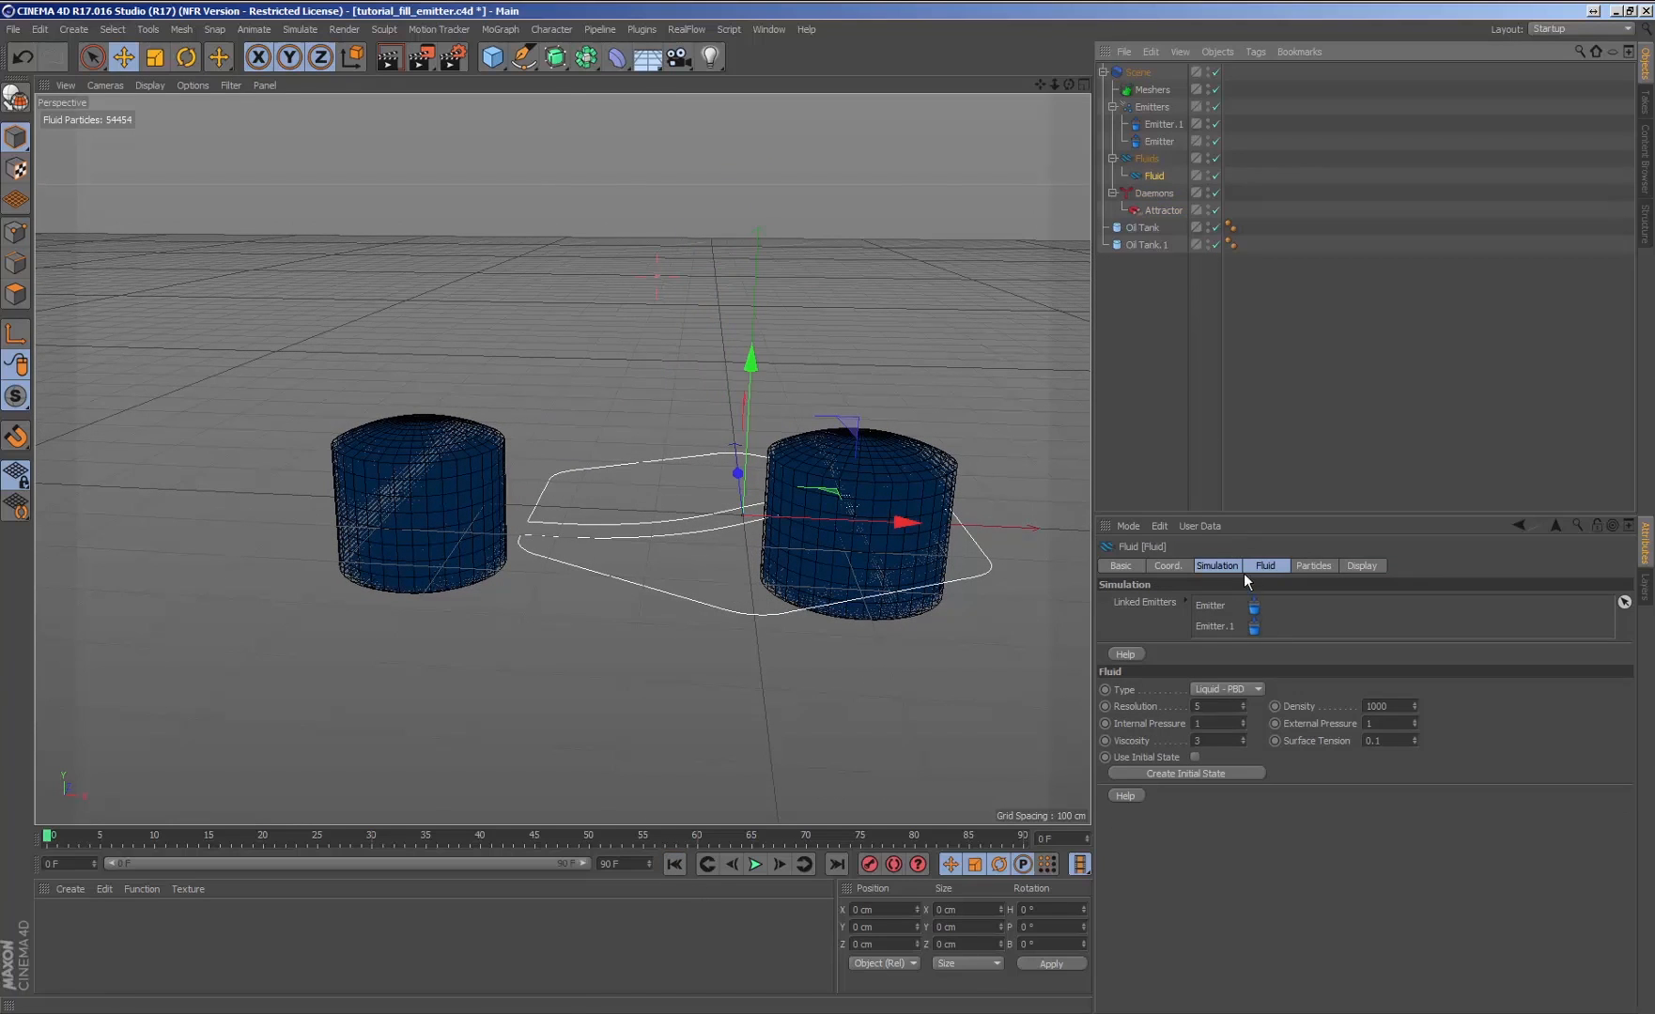
click(755, 864)
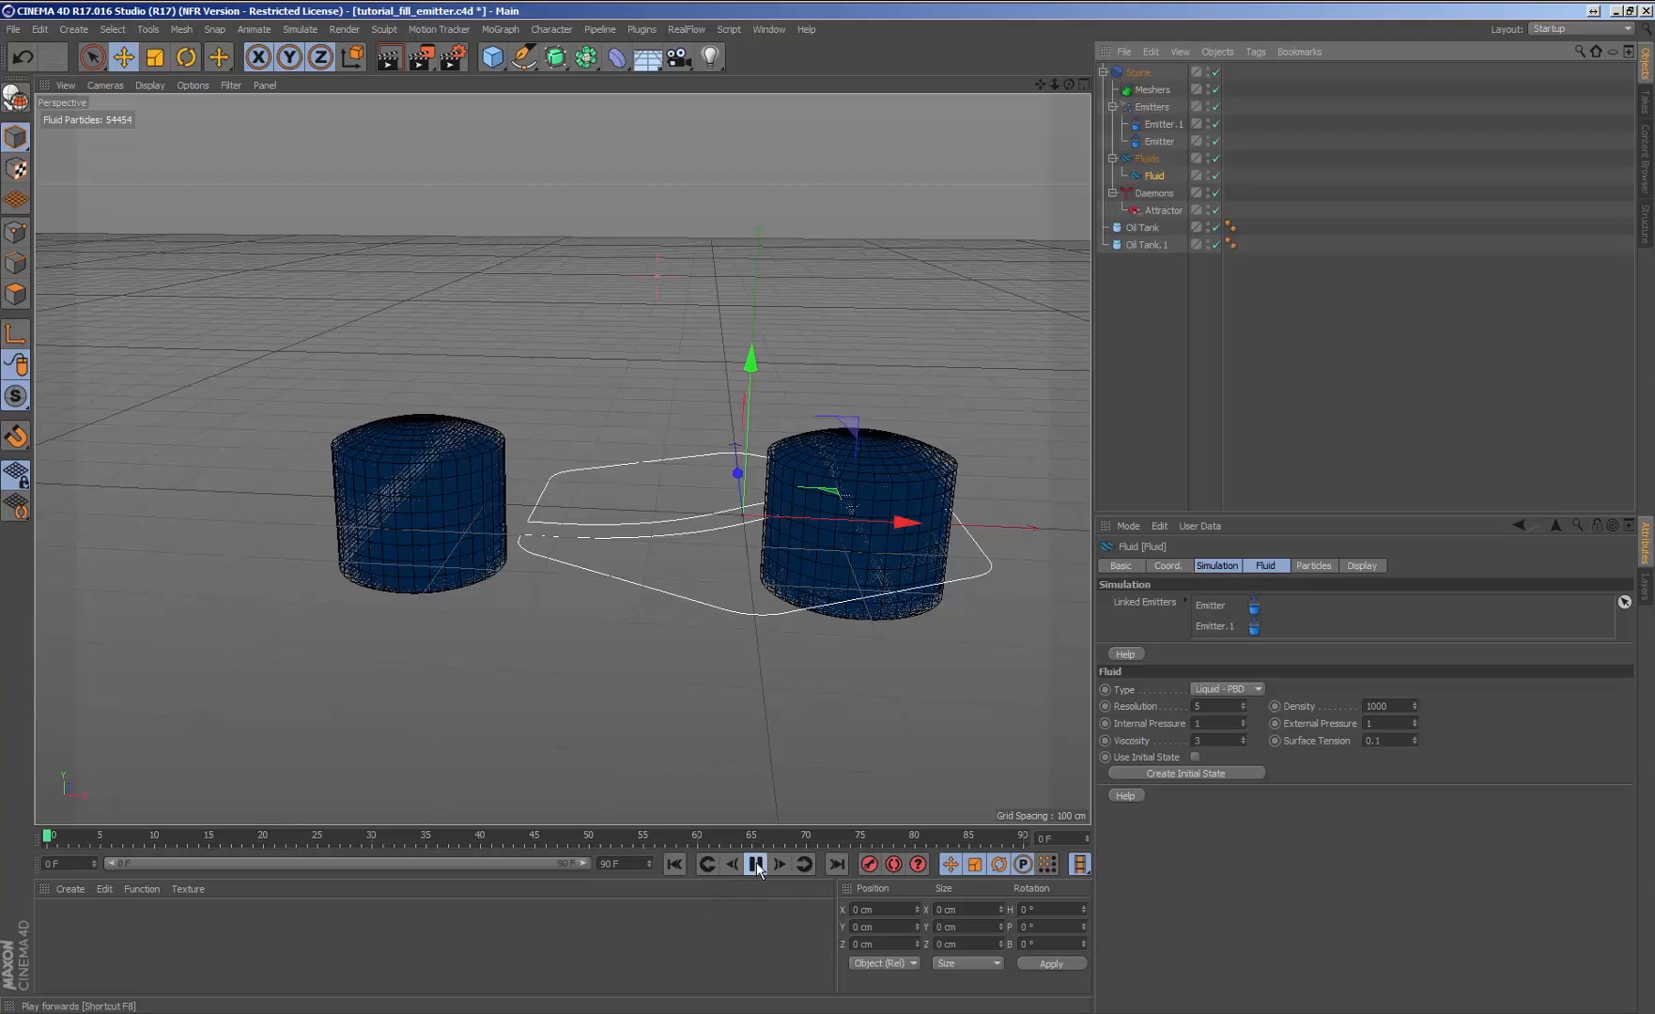
click(755, 864)
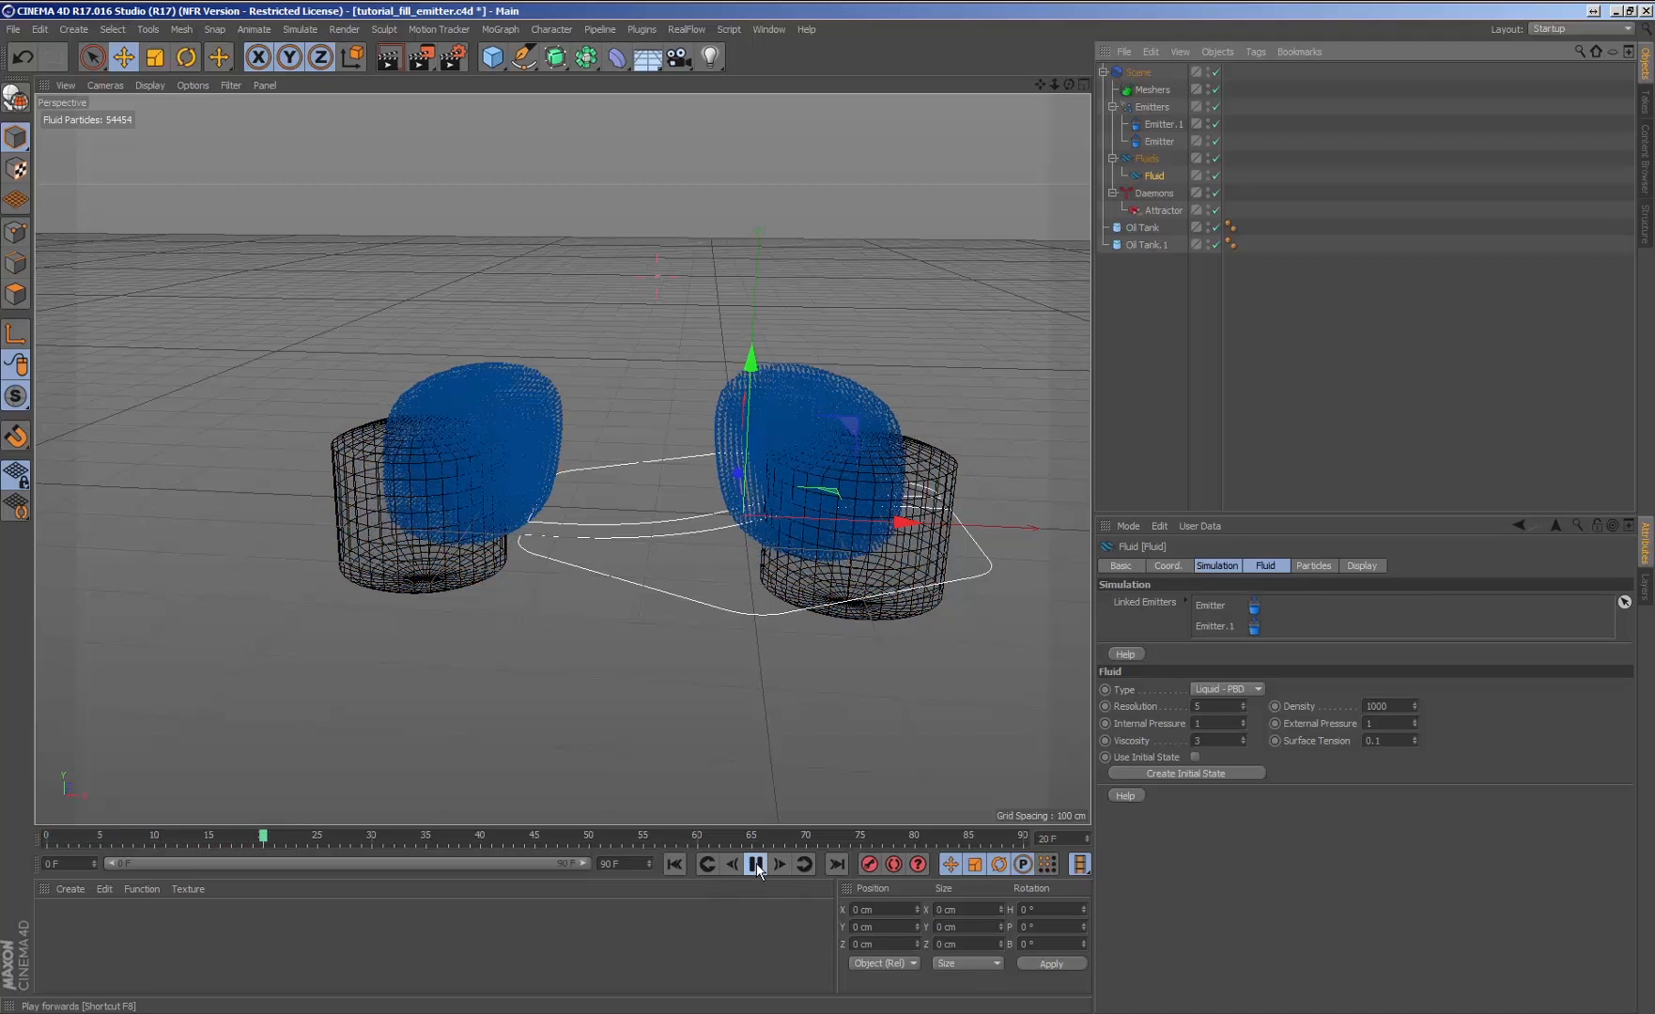
click(755, 864)
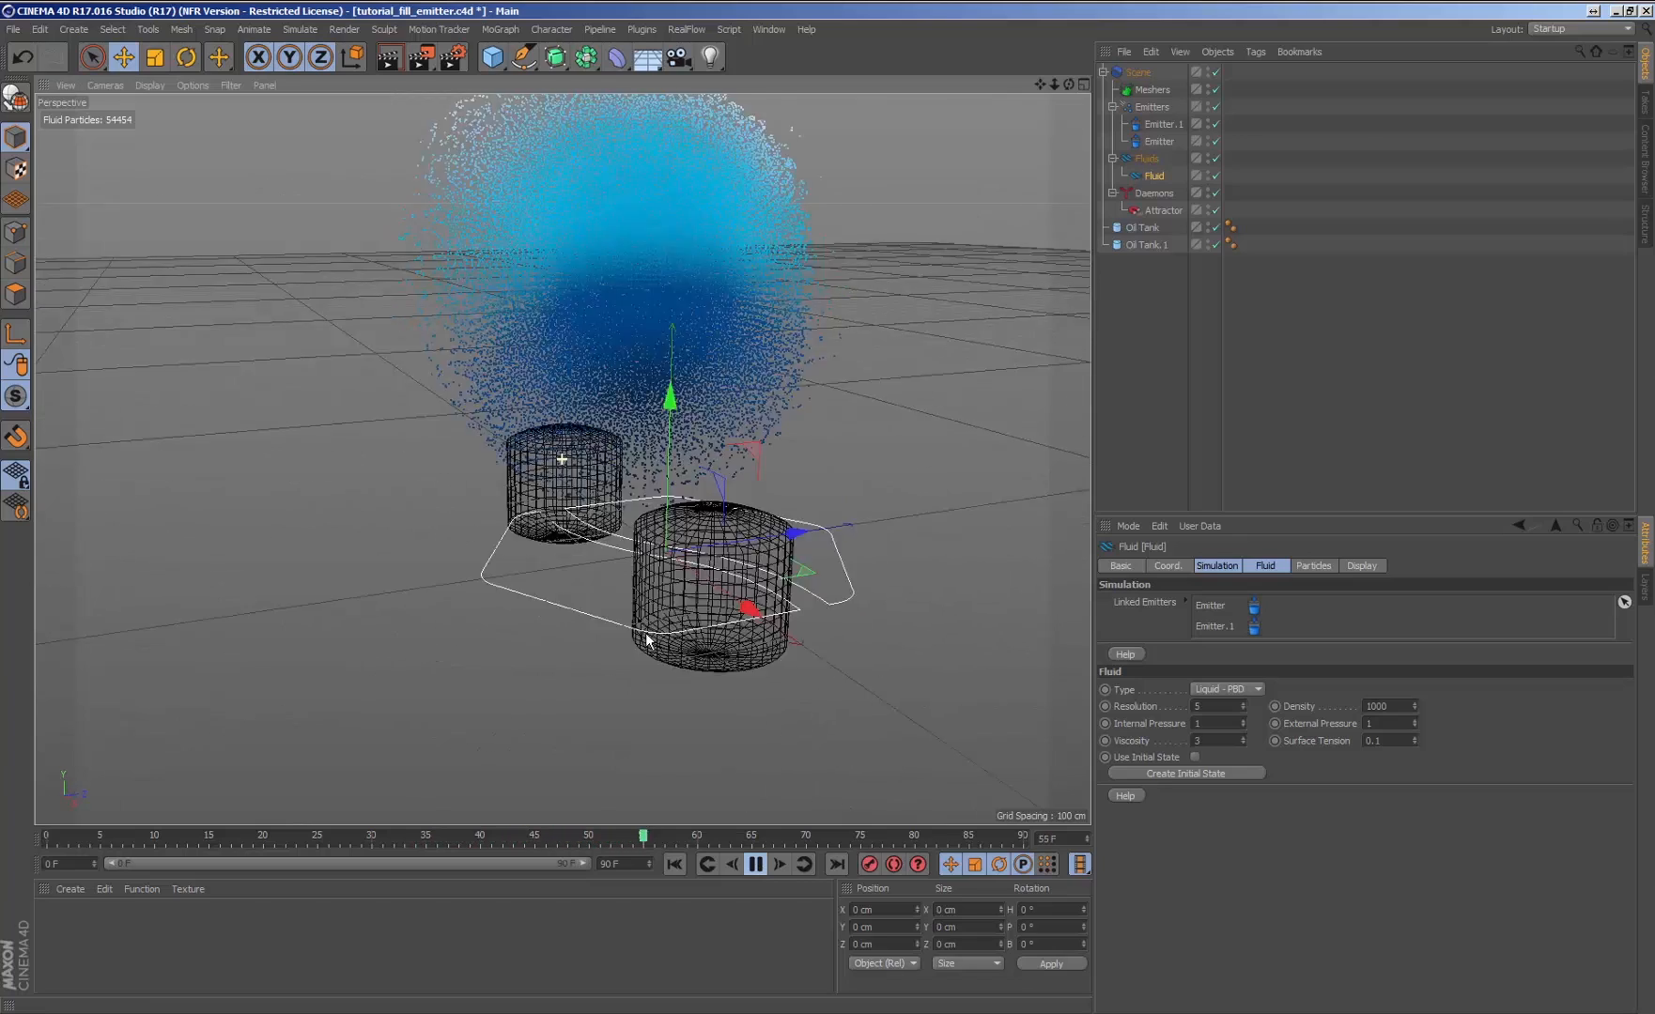
click(673, 864)
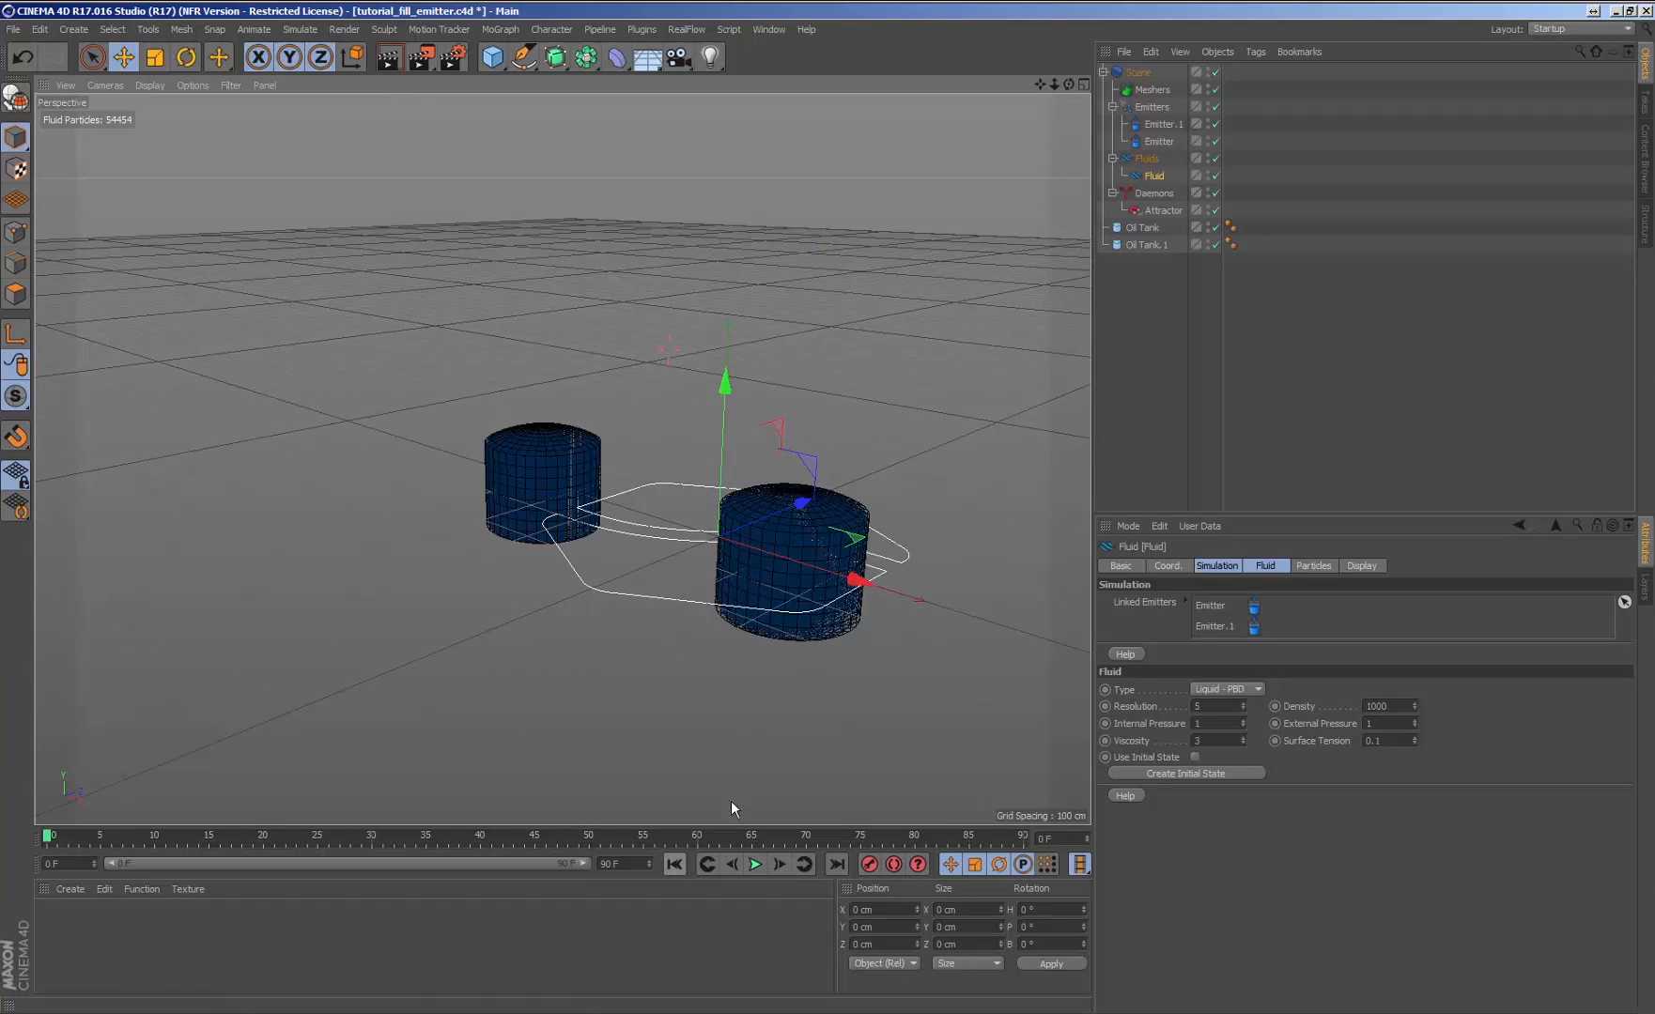
click(686, 29)
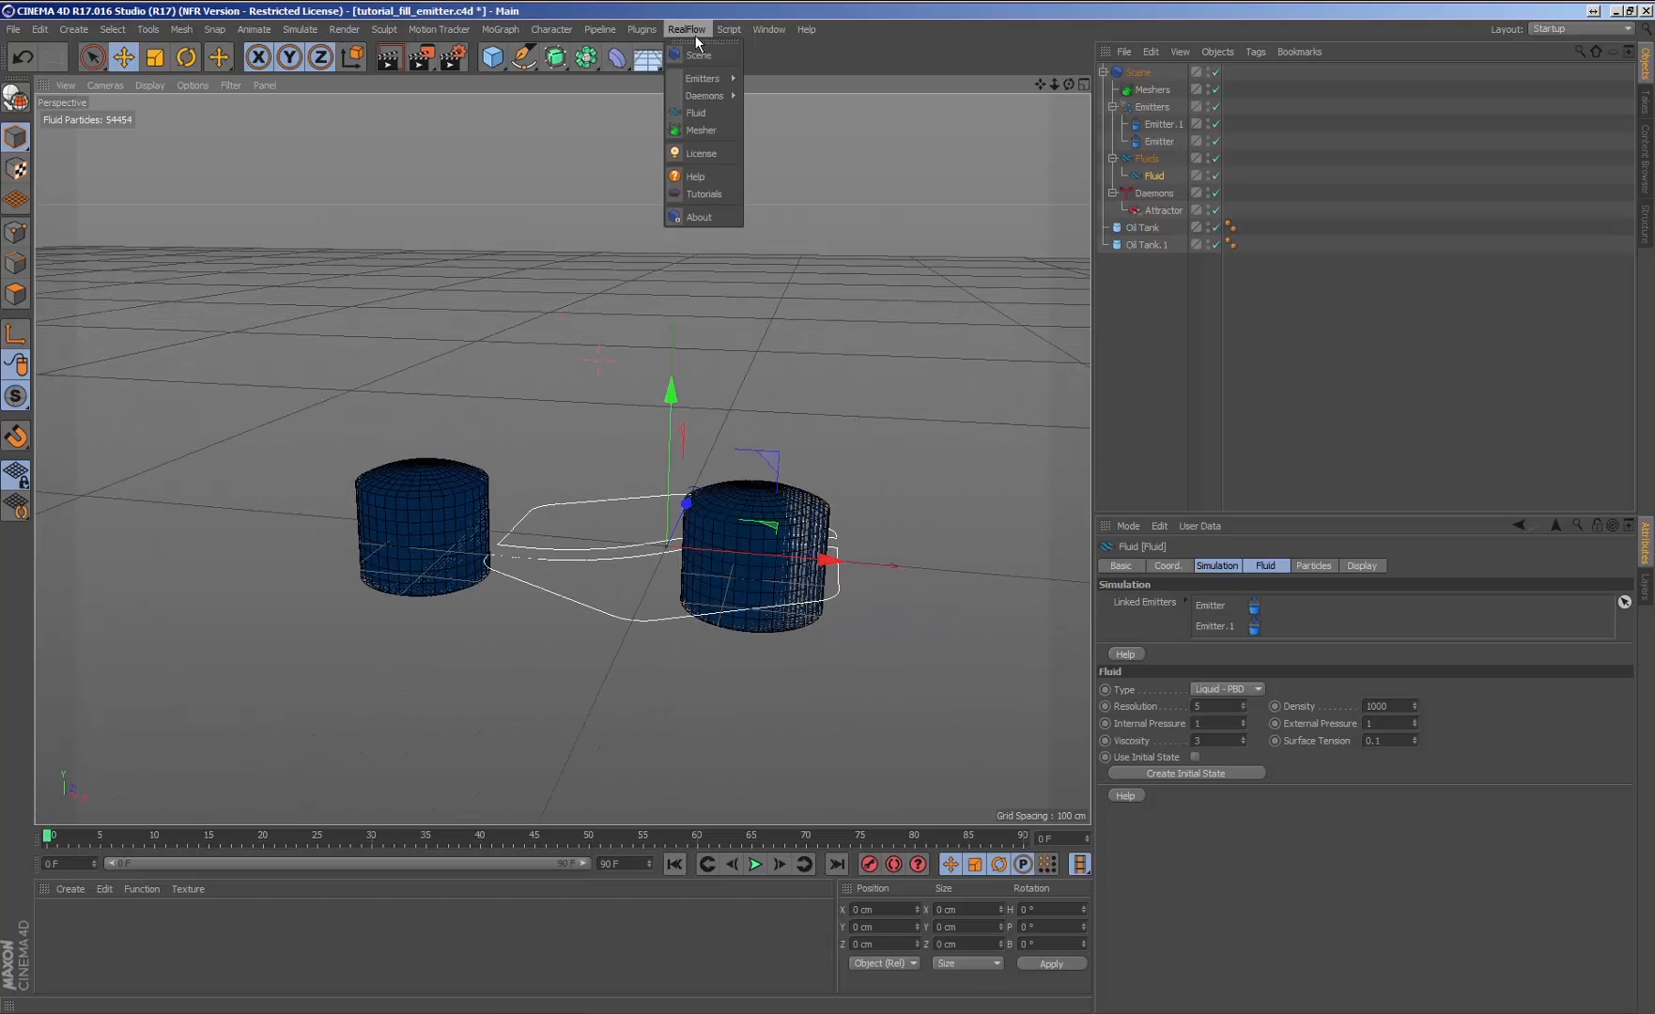
mouse_move(703, 95)
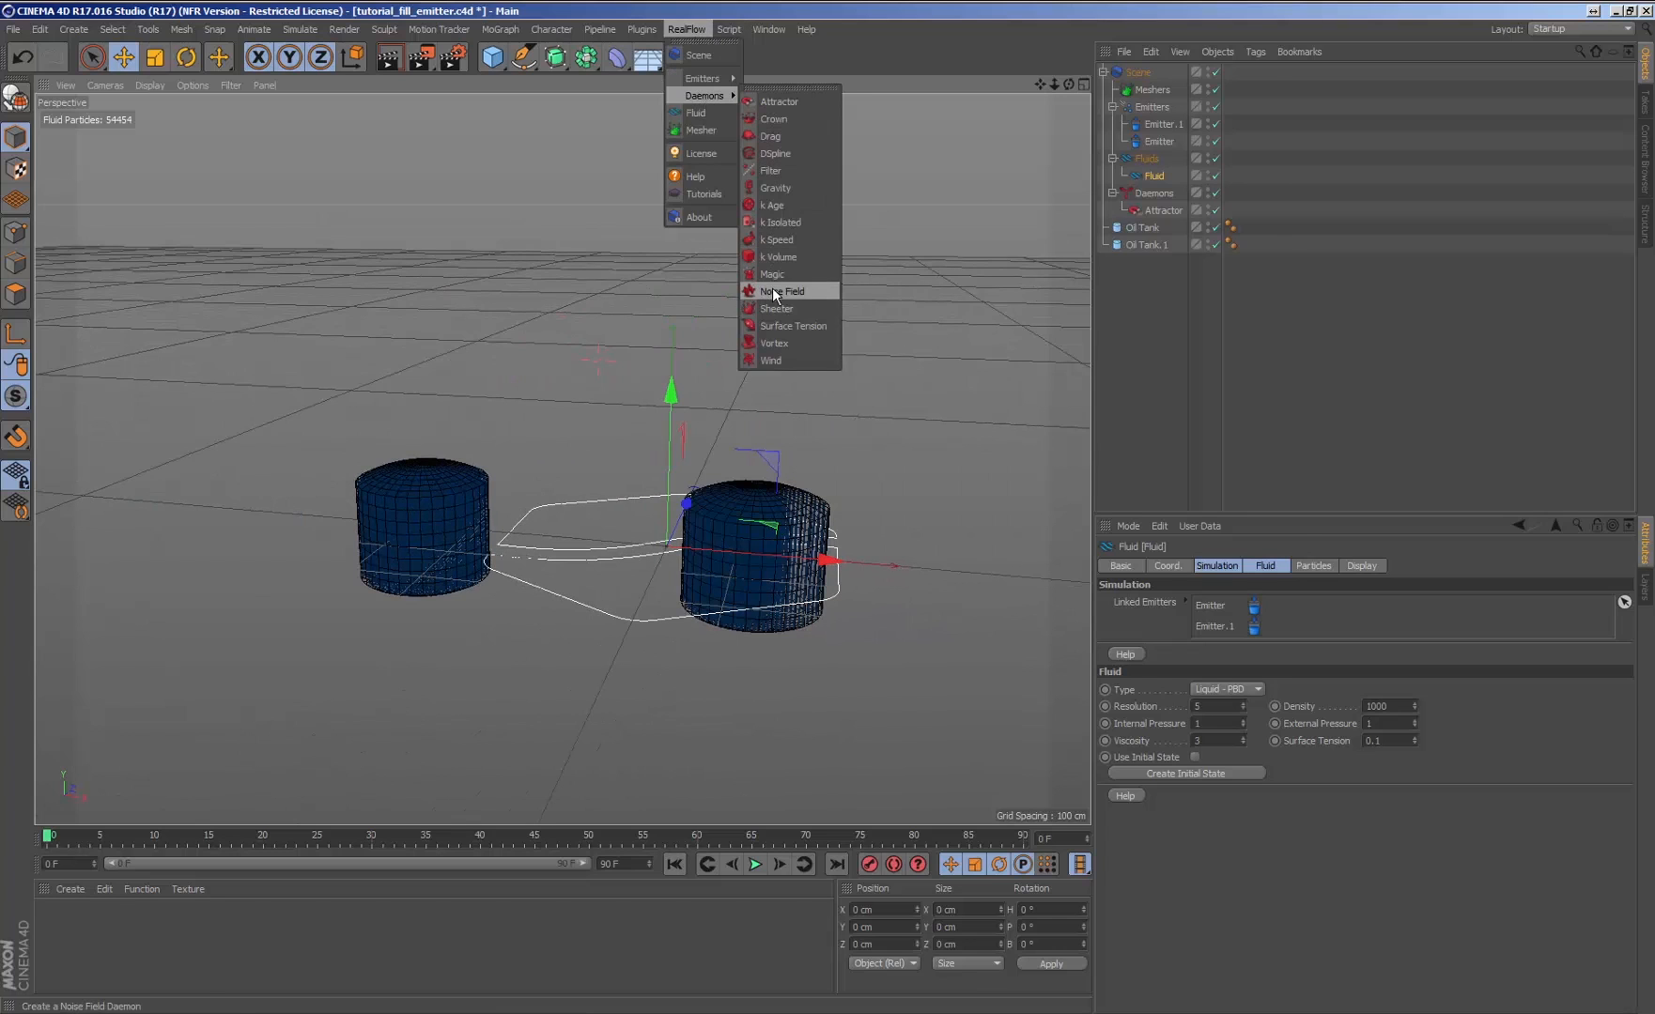
Step: Add a Noise Field daemon and simulate it churning the fluid above the tanks
click(782, 296)
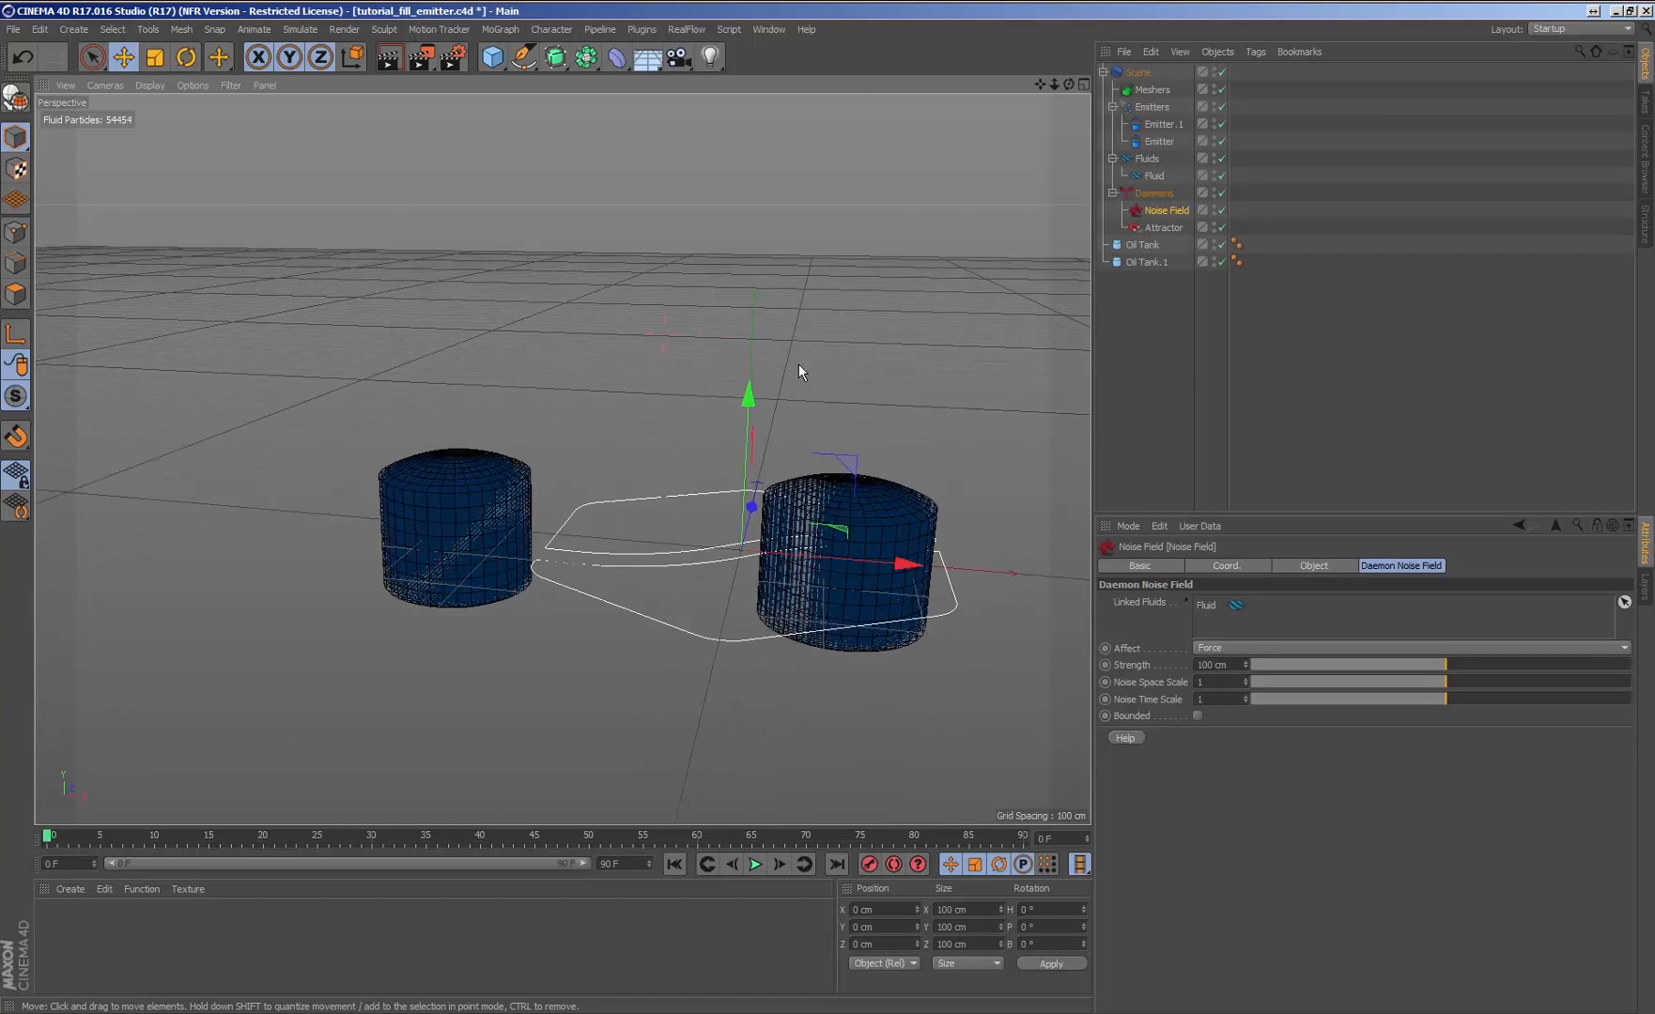
click(753, 866)
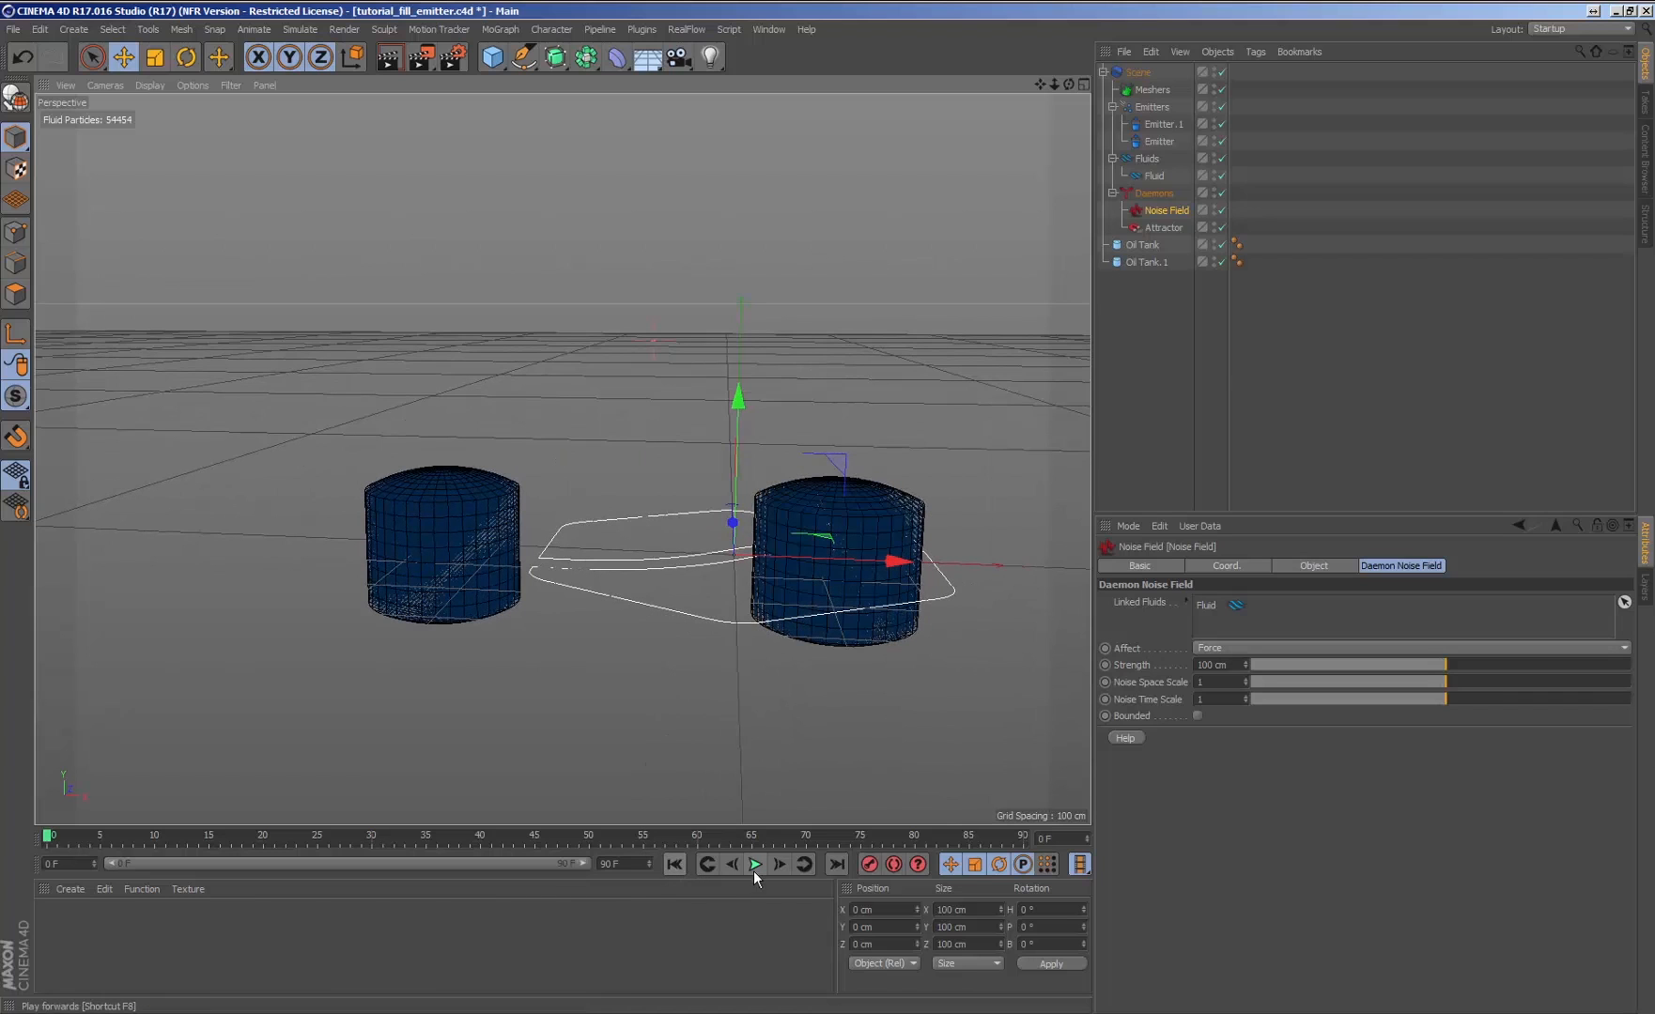
click(755, 864)
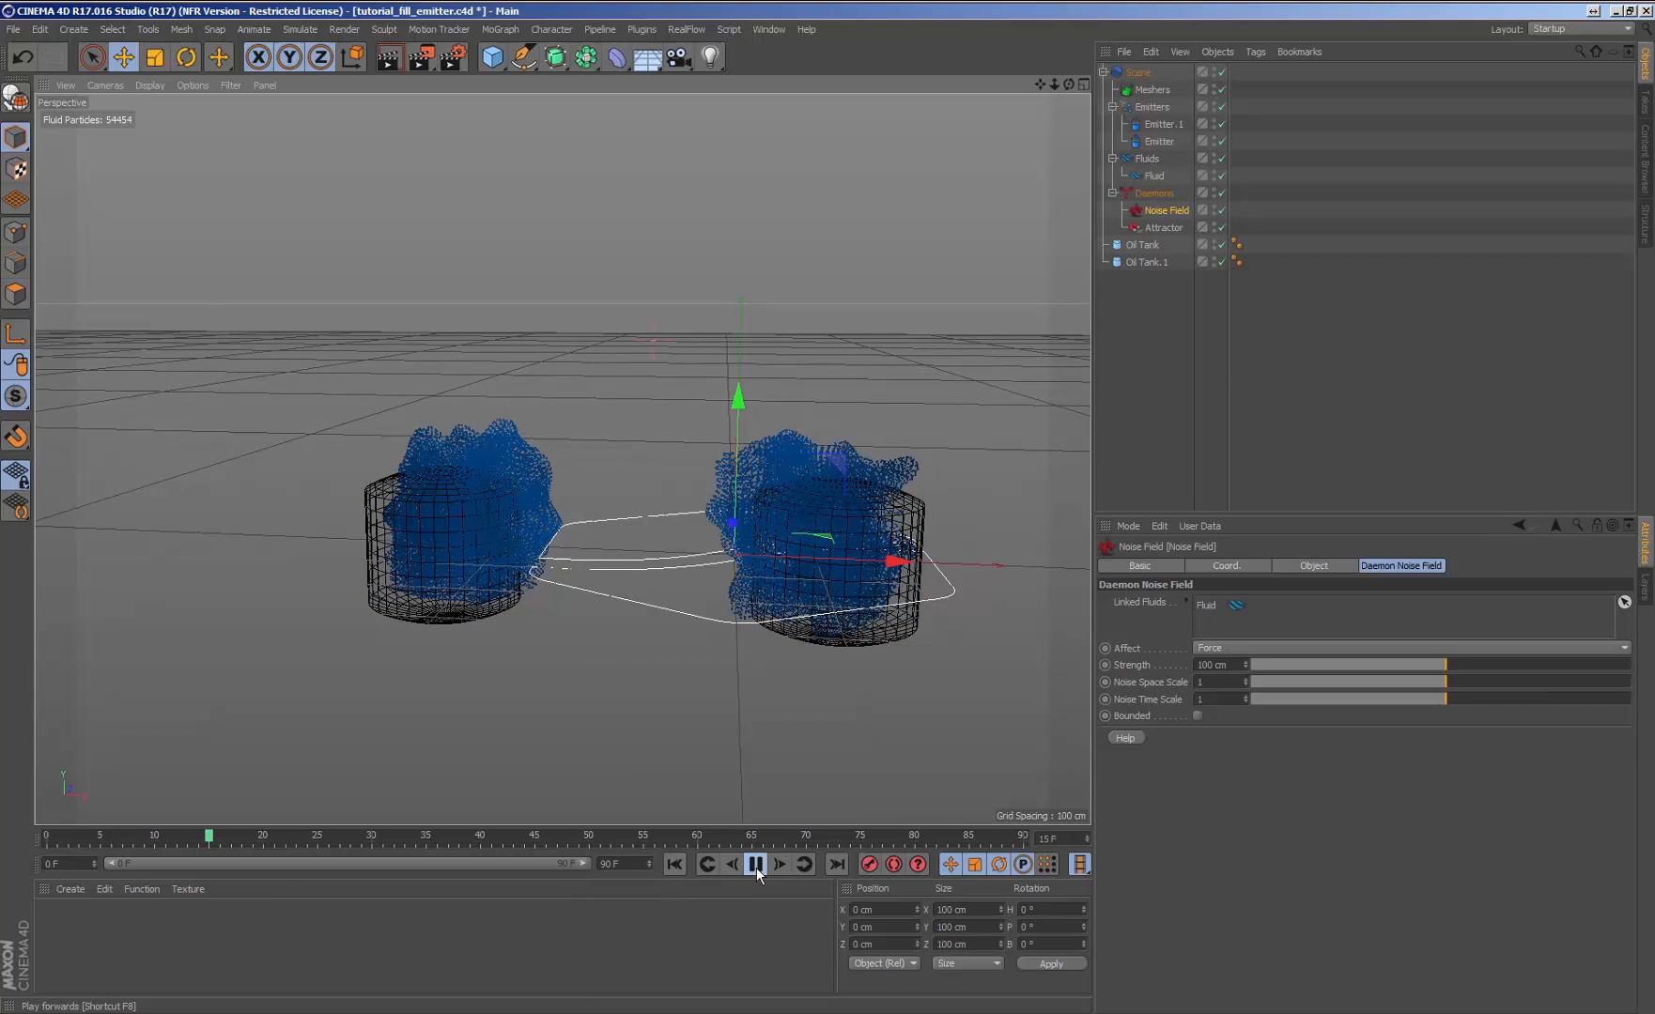
click(755, 864)
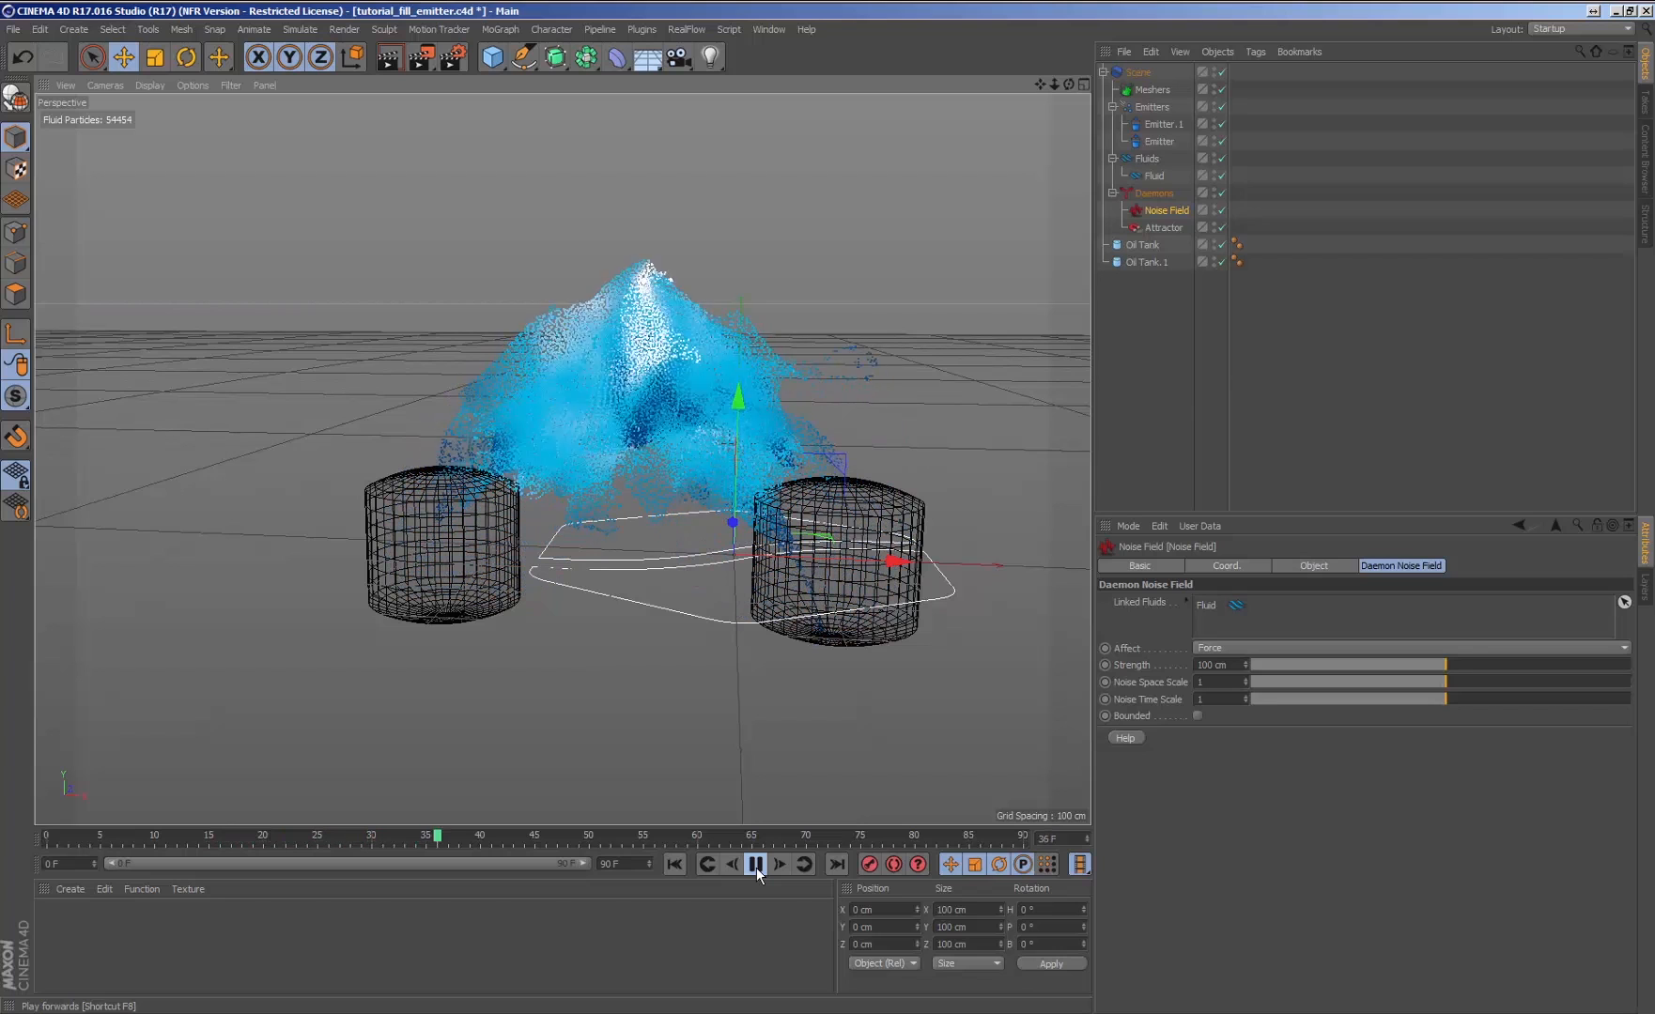
click(755, 868)
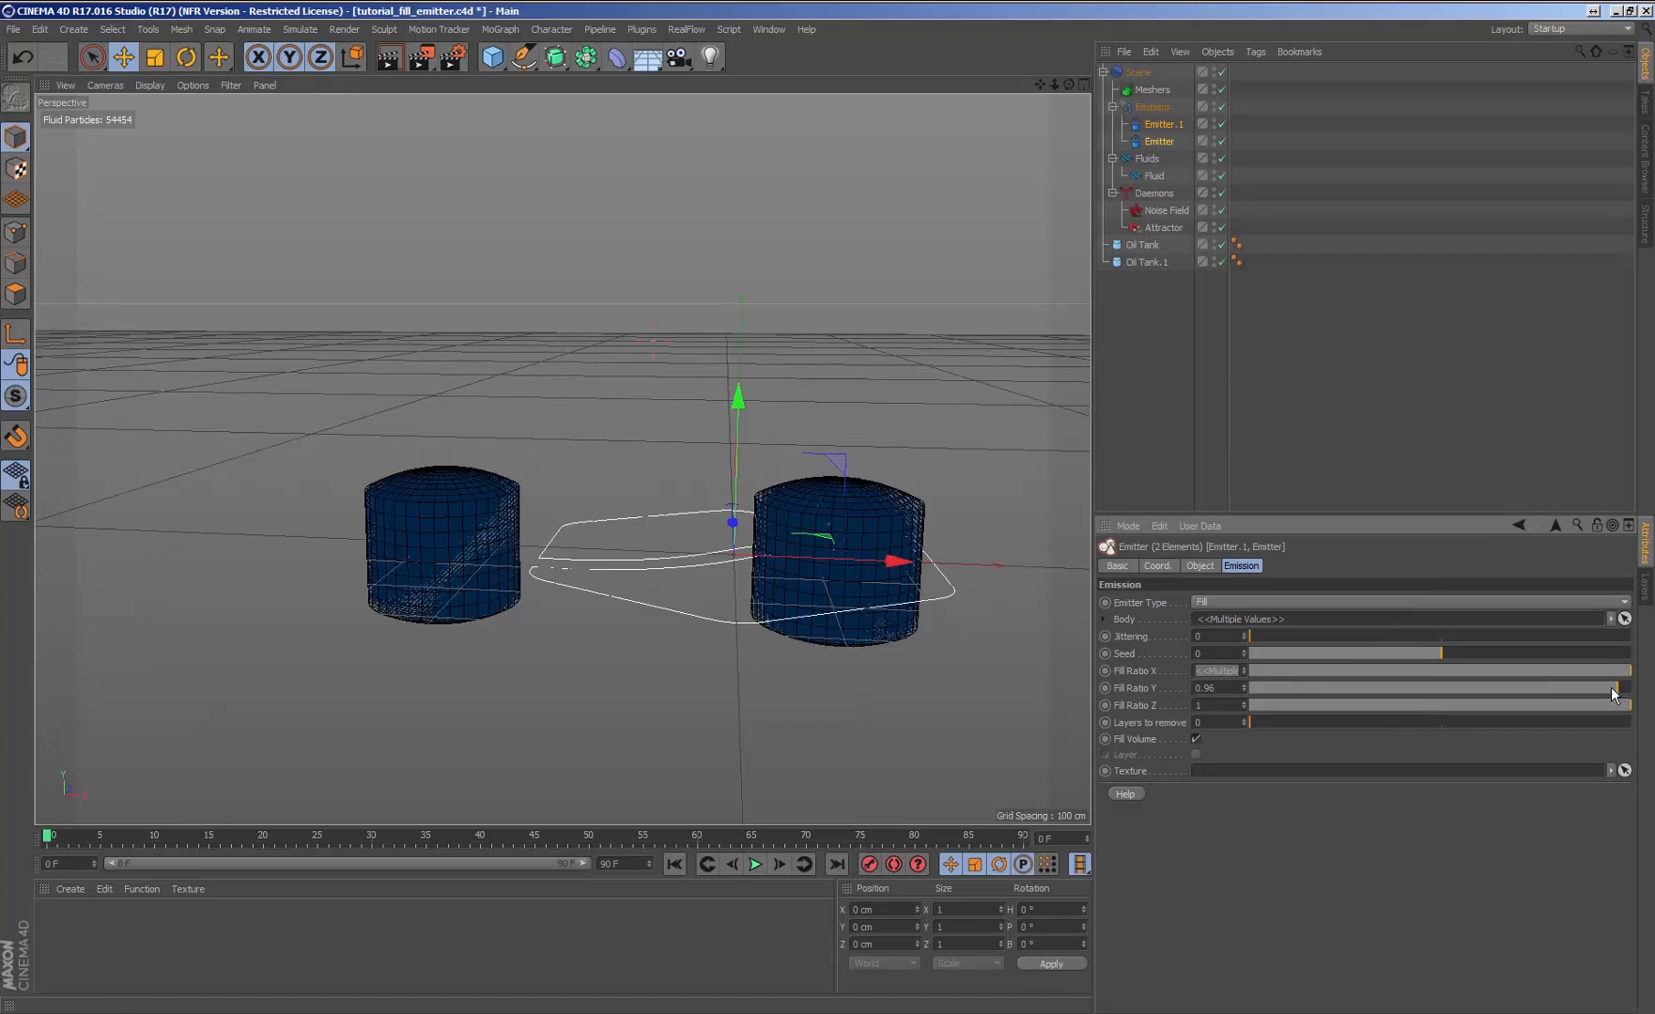
Step: Lower both emitters' Fill Ratio Y to 0.53 and replay the half-filled tanks
drag(1583, 688, 1456, 687)
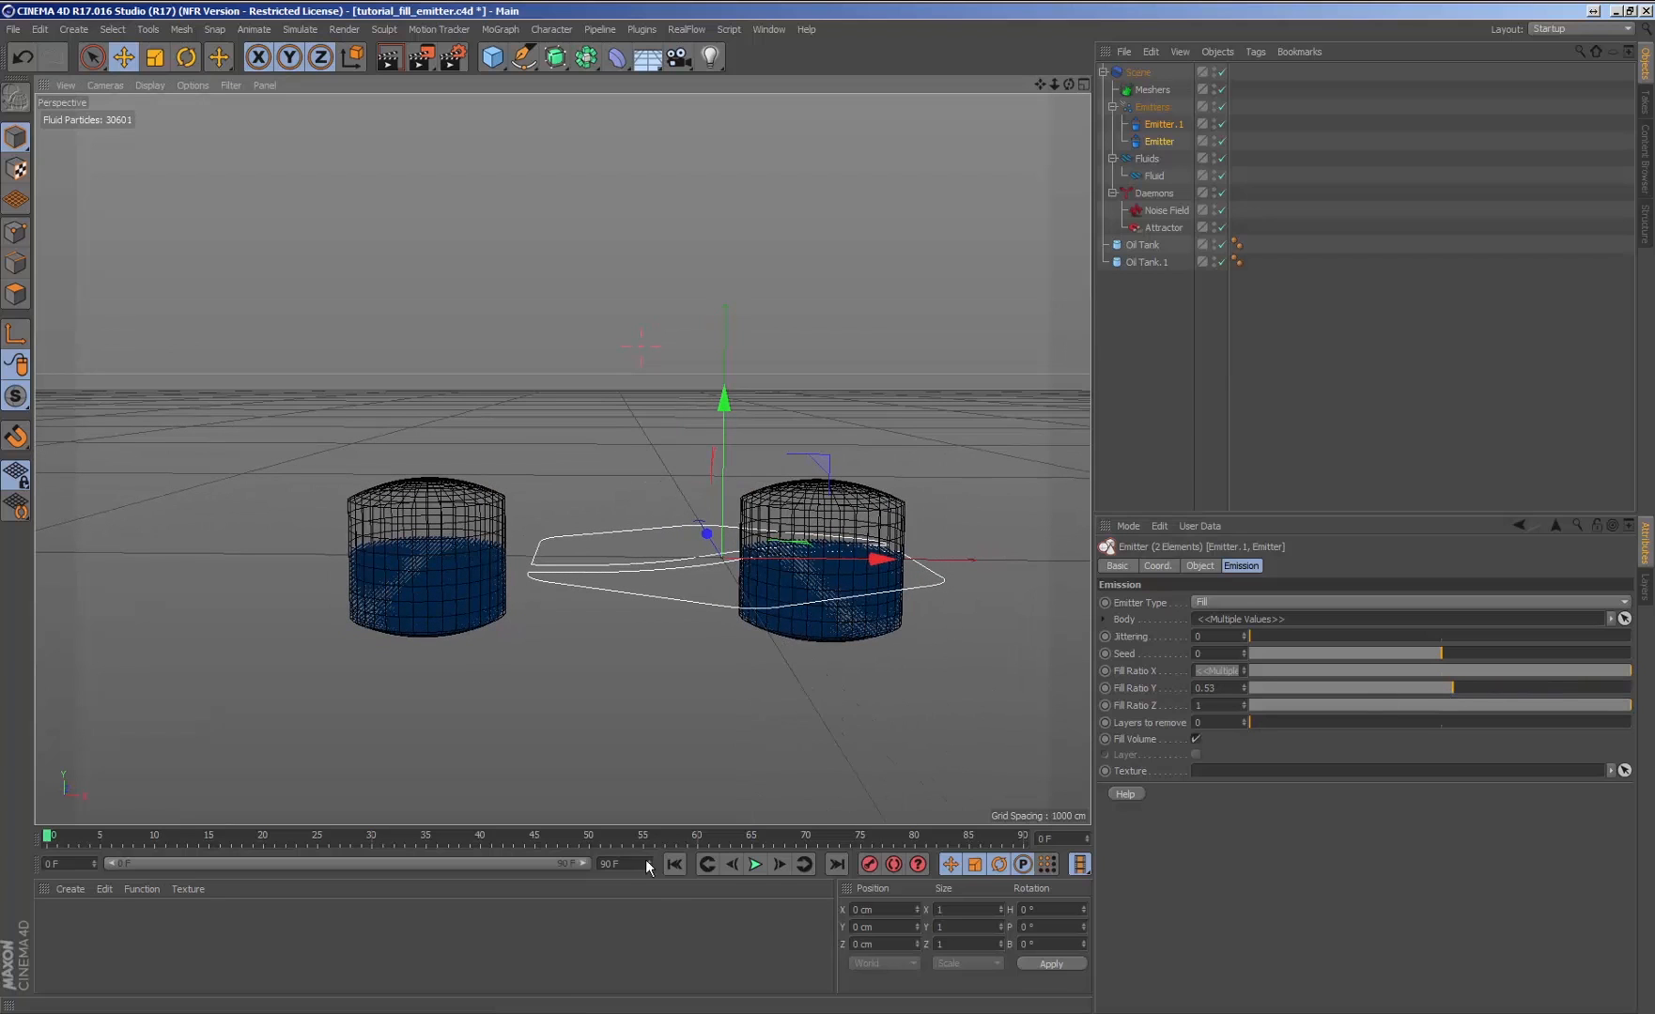
click(755, 864)
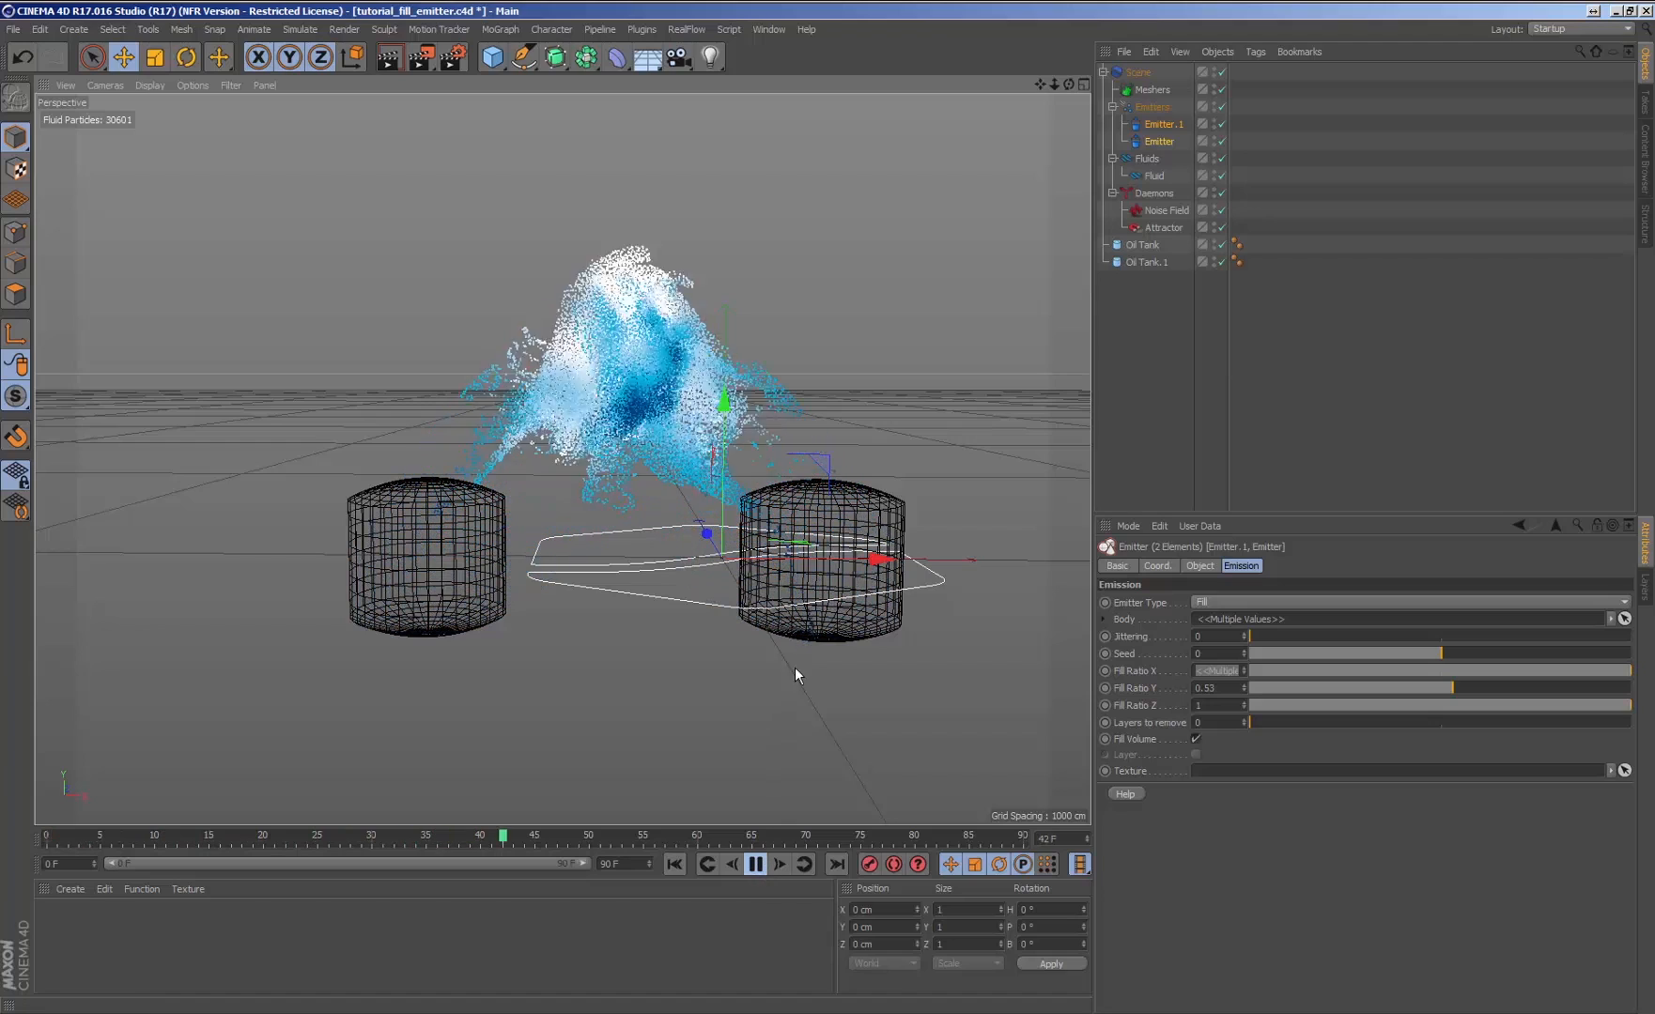
click(754, 864)
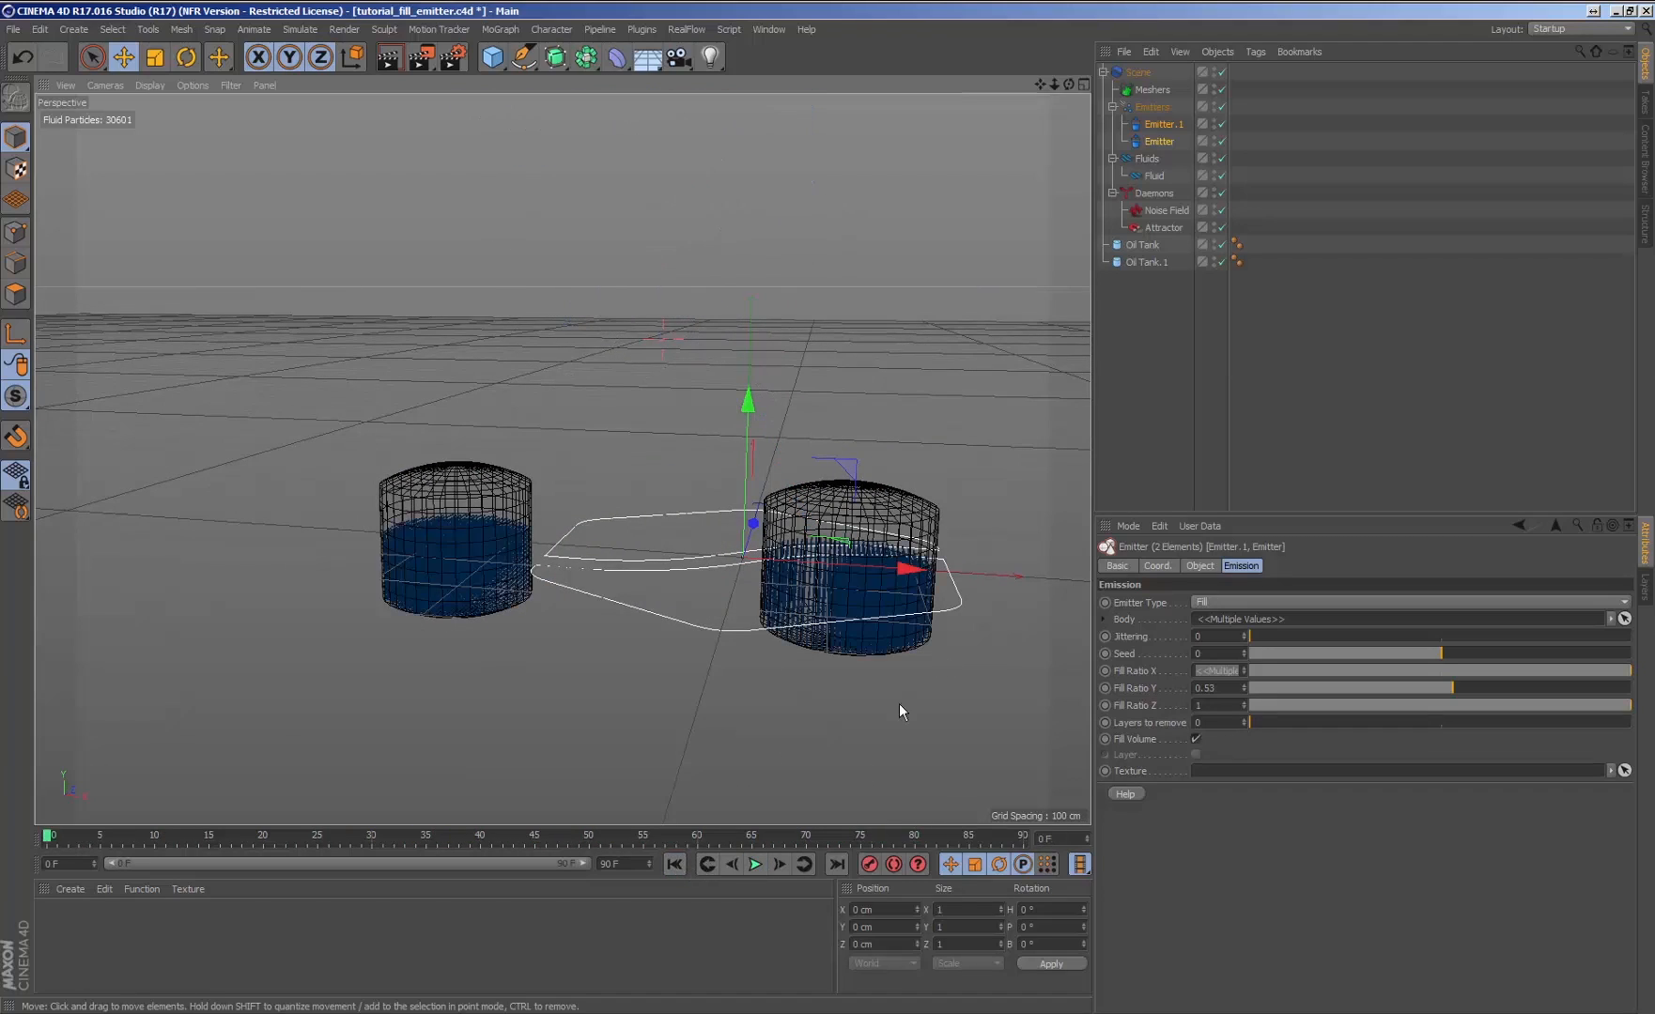
mouse_move(1270, 637)
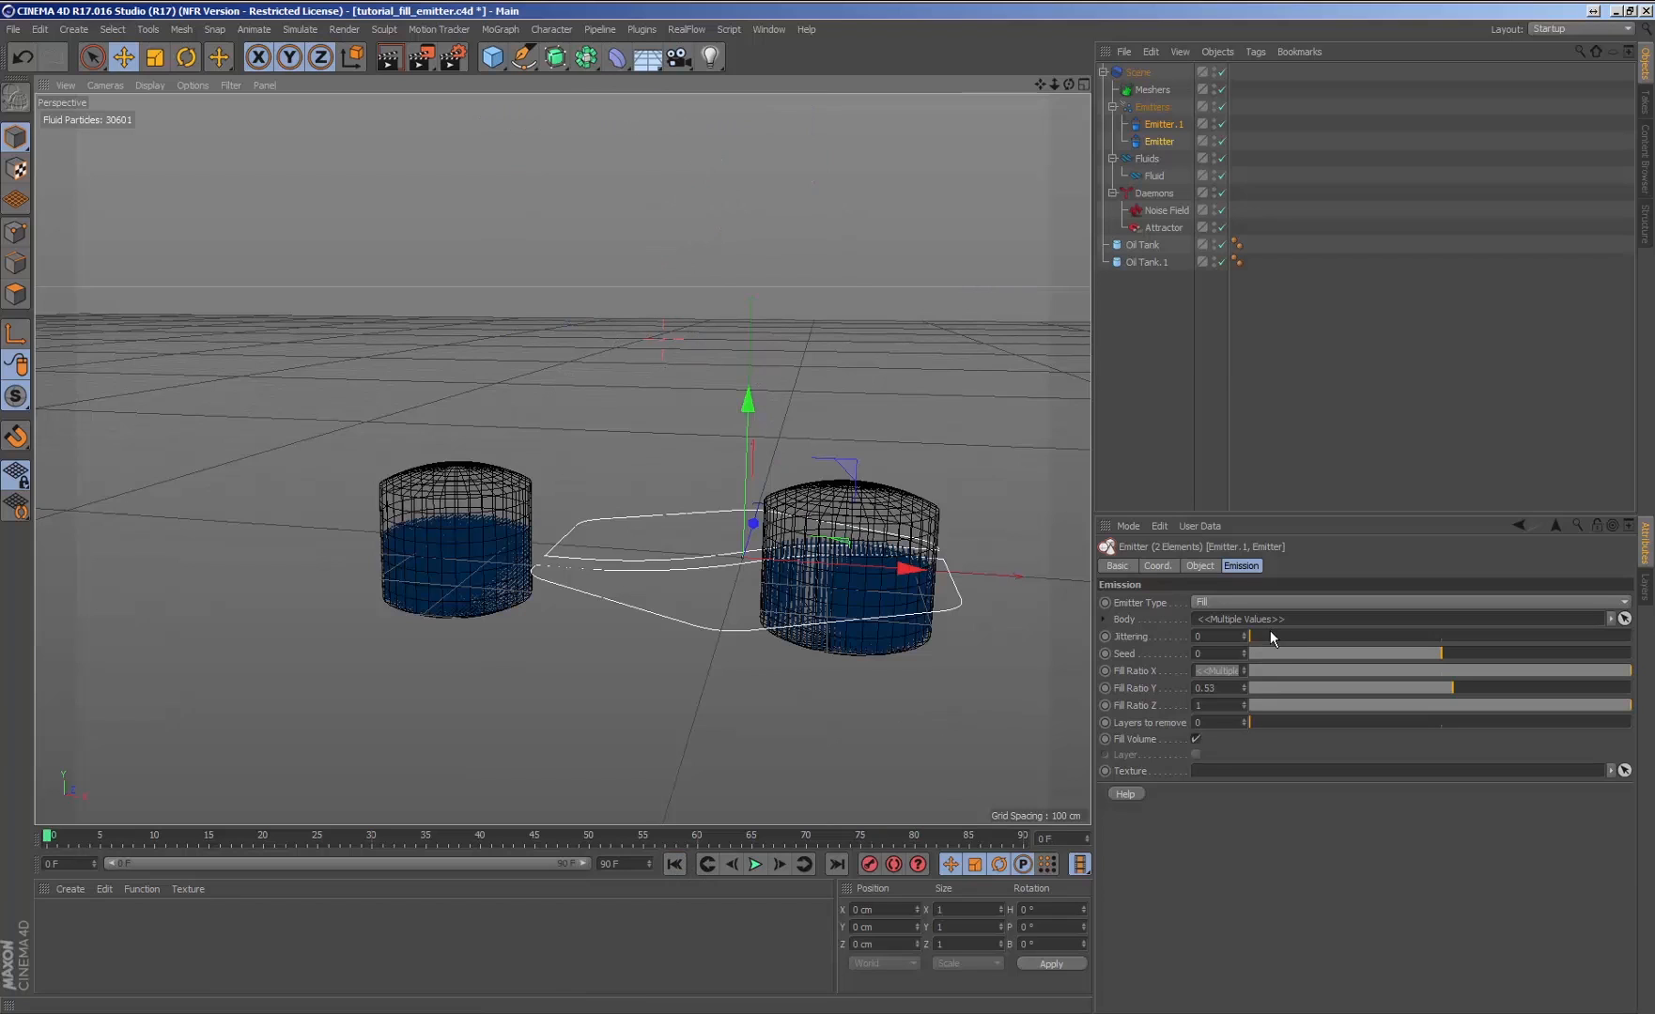
Step: Set both emitters' Jittering to 0.45 and play the simulation again
drag(1257, 636, 1425, 637)
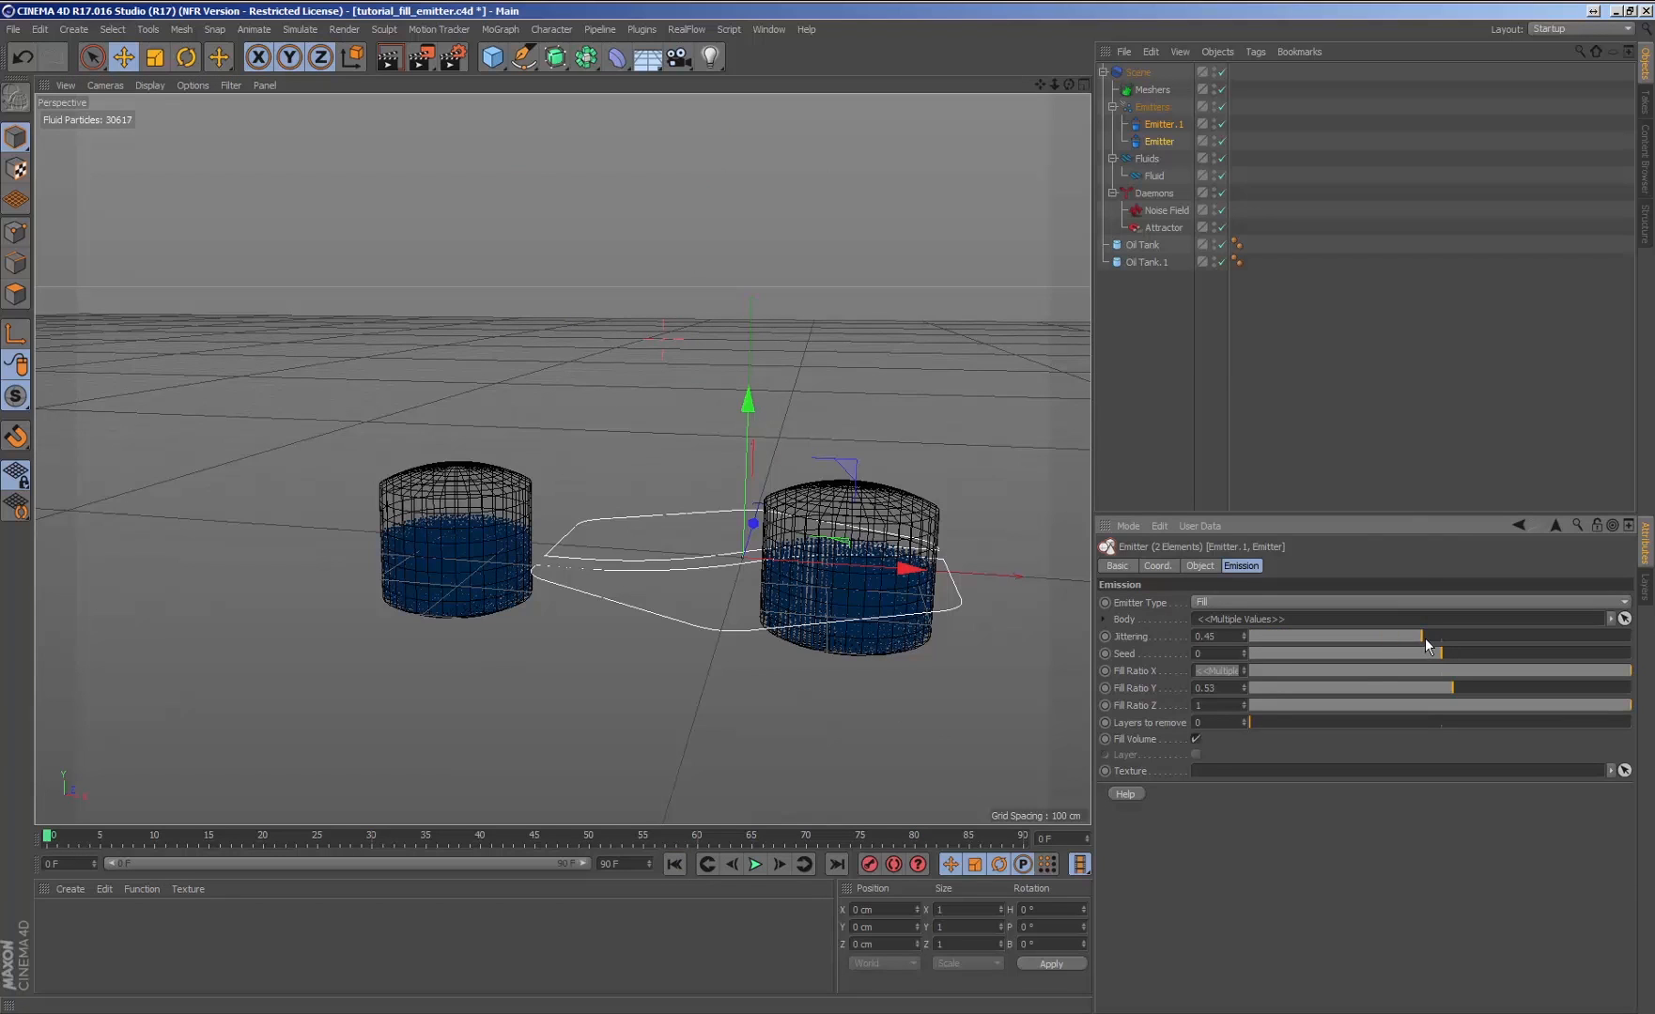
click(755, 864)
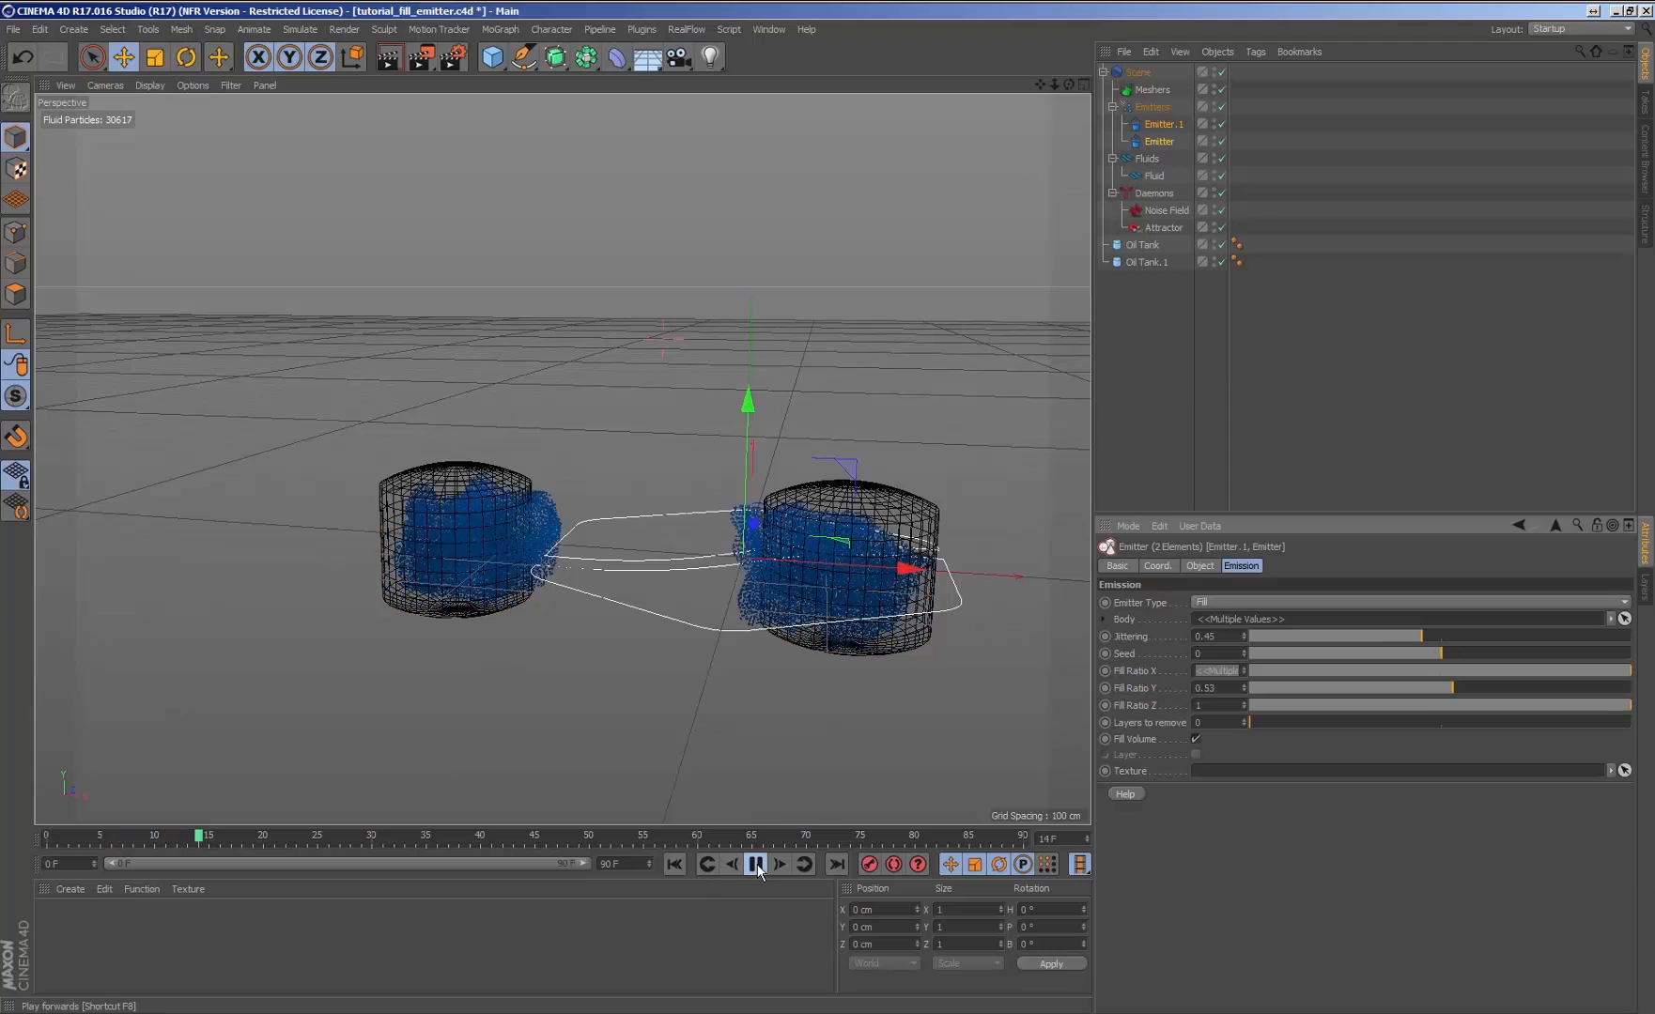